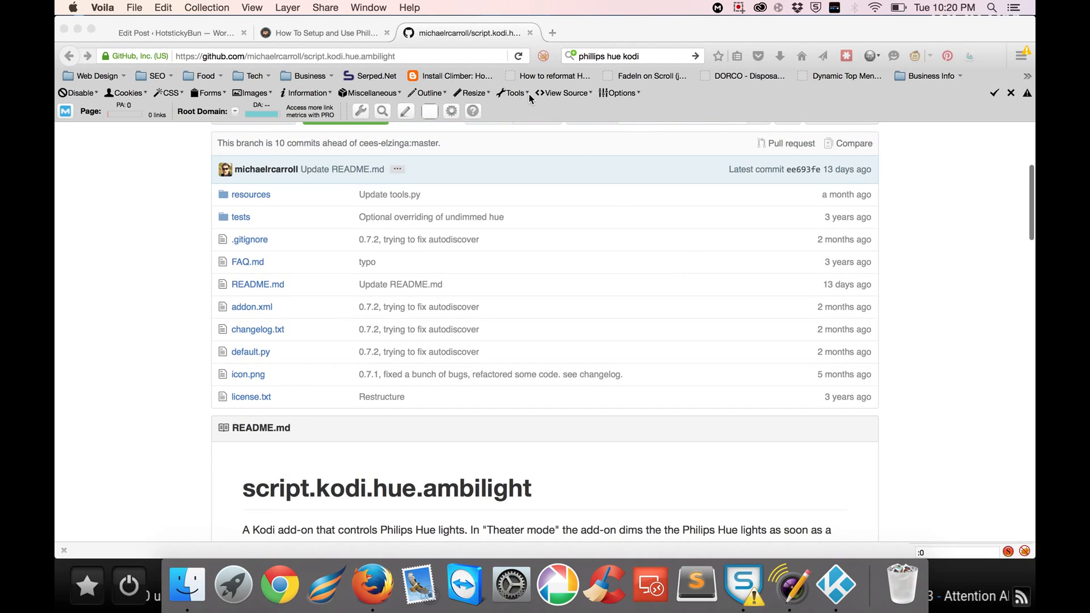
Step: Bring up the save-link options for the script.kodi.hue.ambilight Download ZIP link on GitHub
click(625, 56)
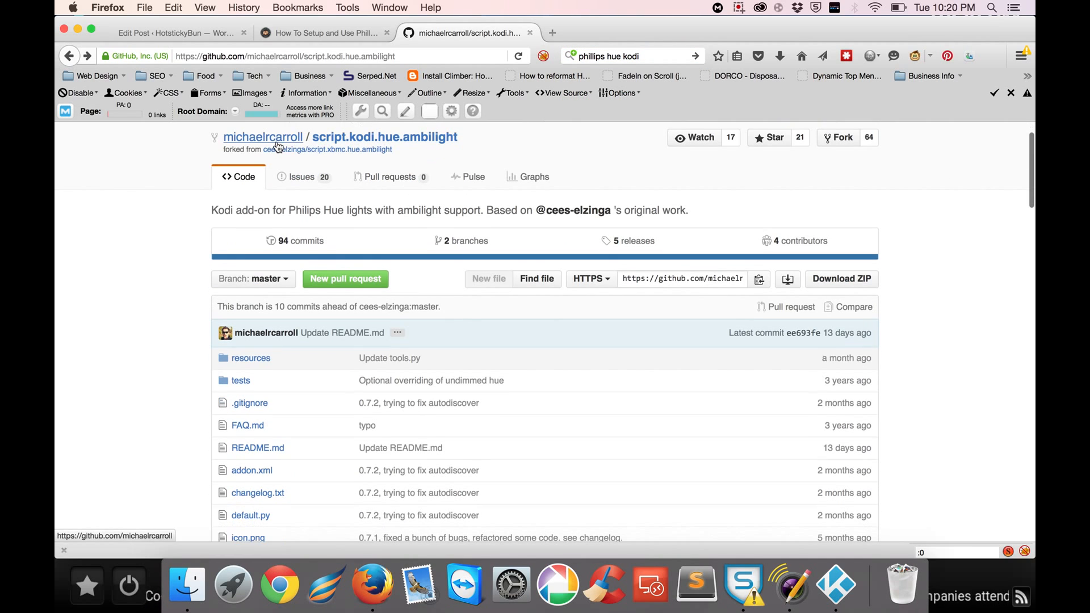
scroll(down, 3)
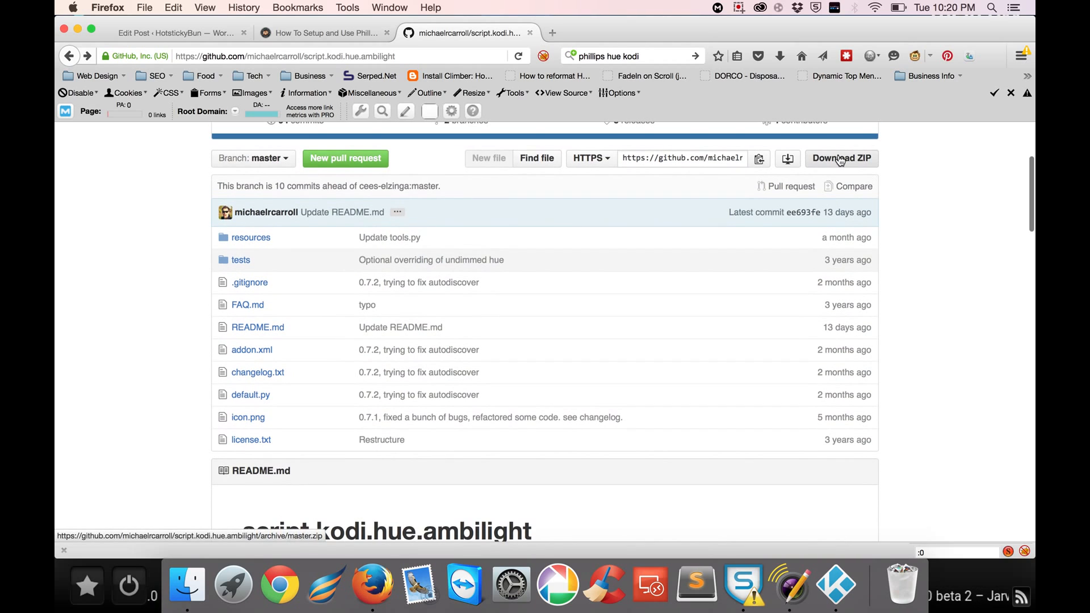
right_click(841, 157)
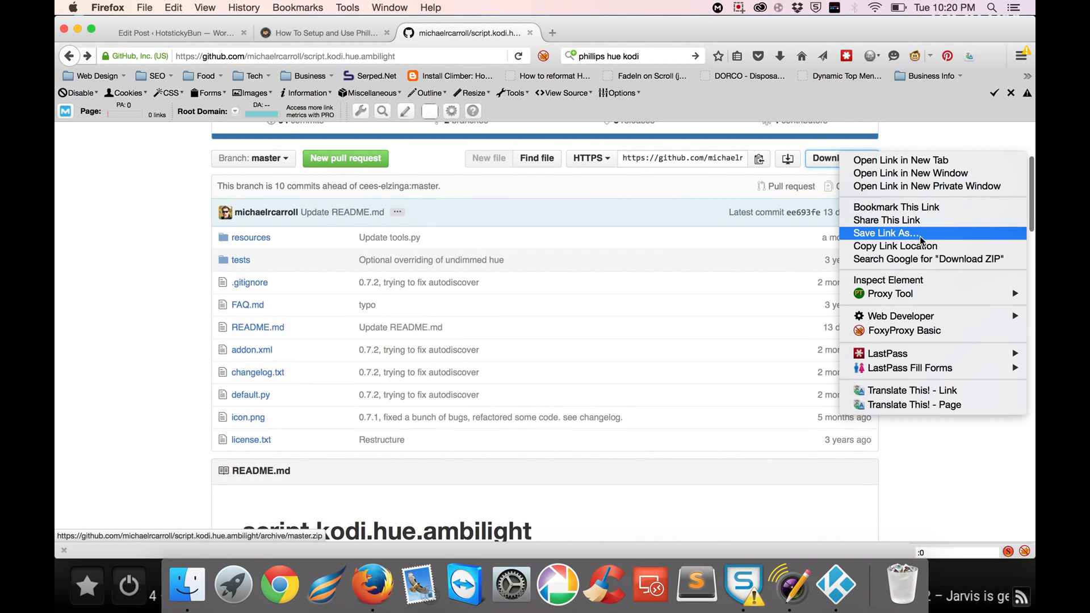
mouse_move(929, 486)
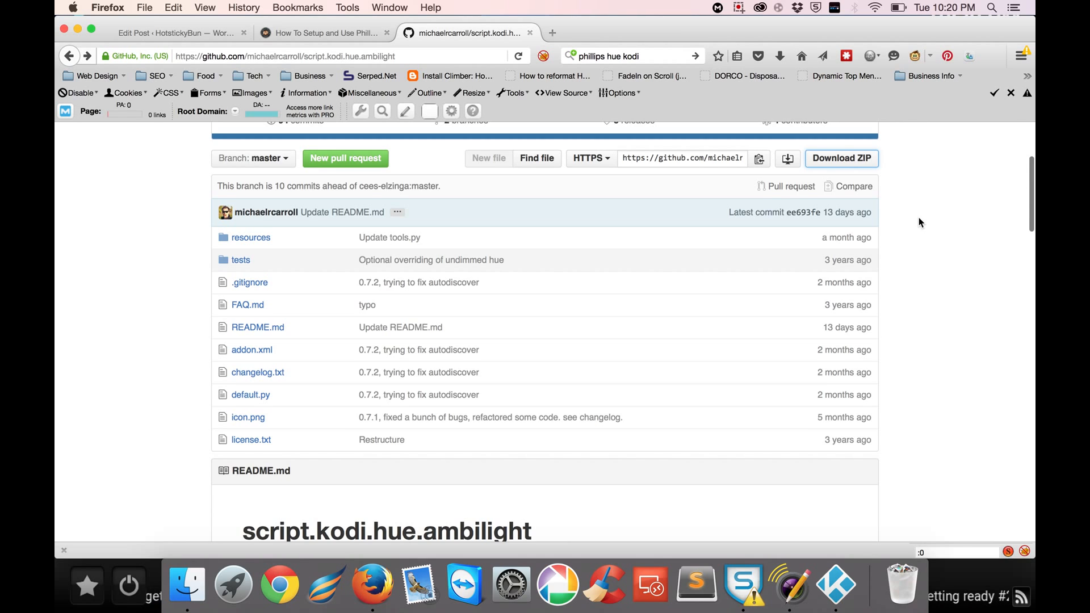
scroll(down, 3)
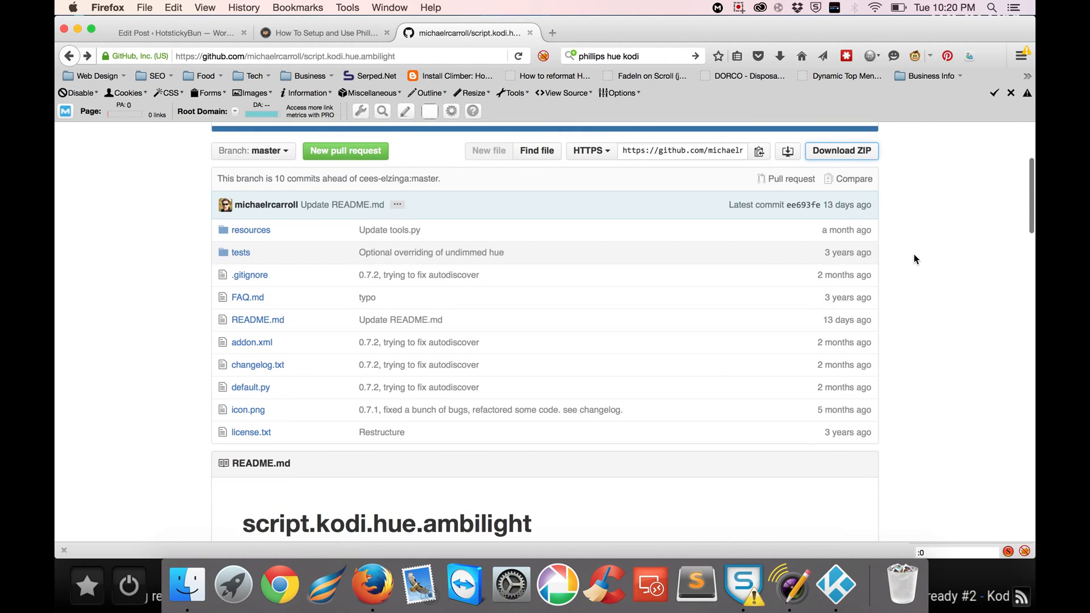
scroll(down, 3)
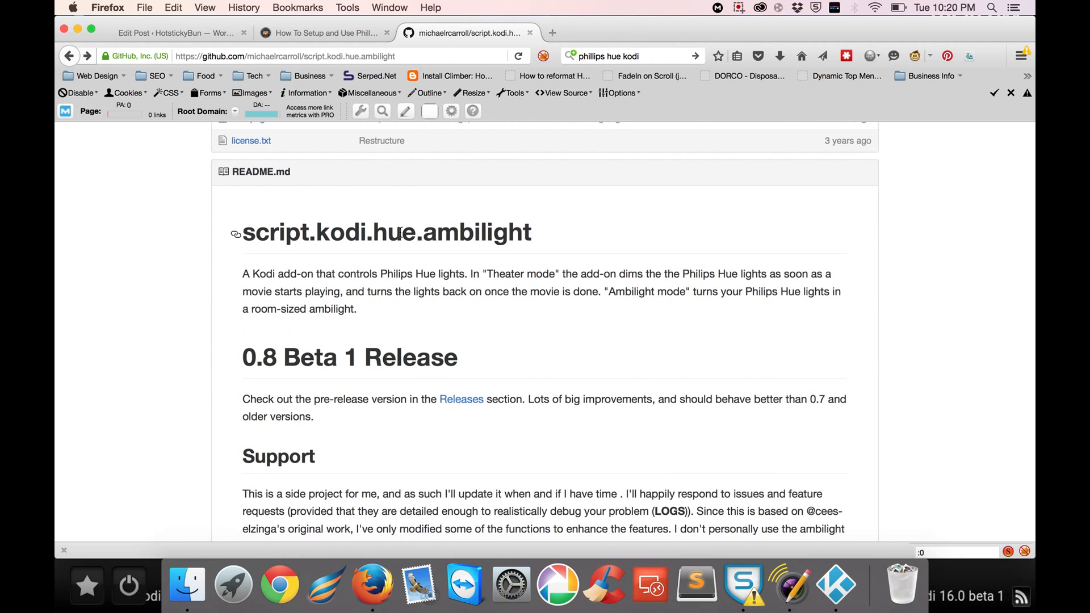
mouse_move(504, 313)
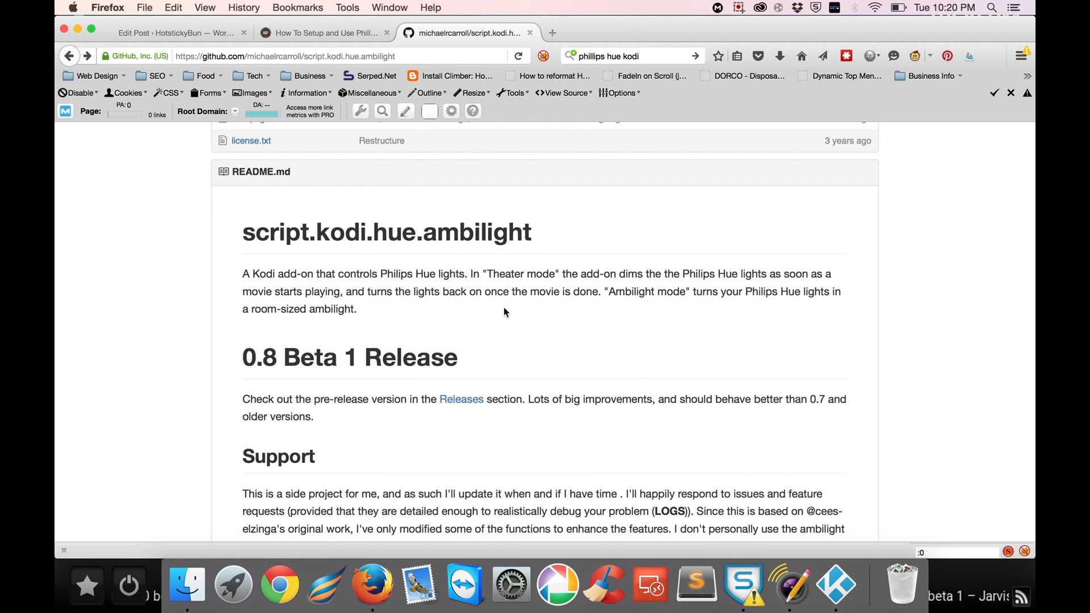
scroll(down, 3)
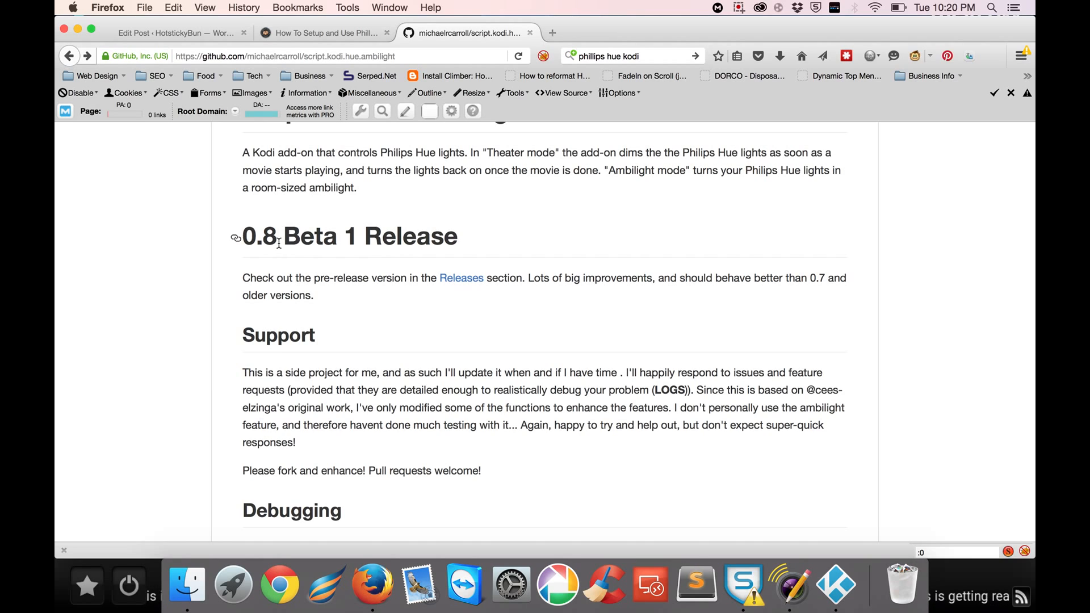
mouse_move(313, 272)
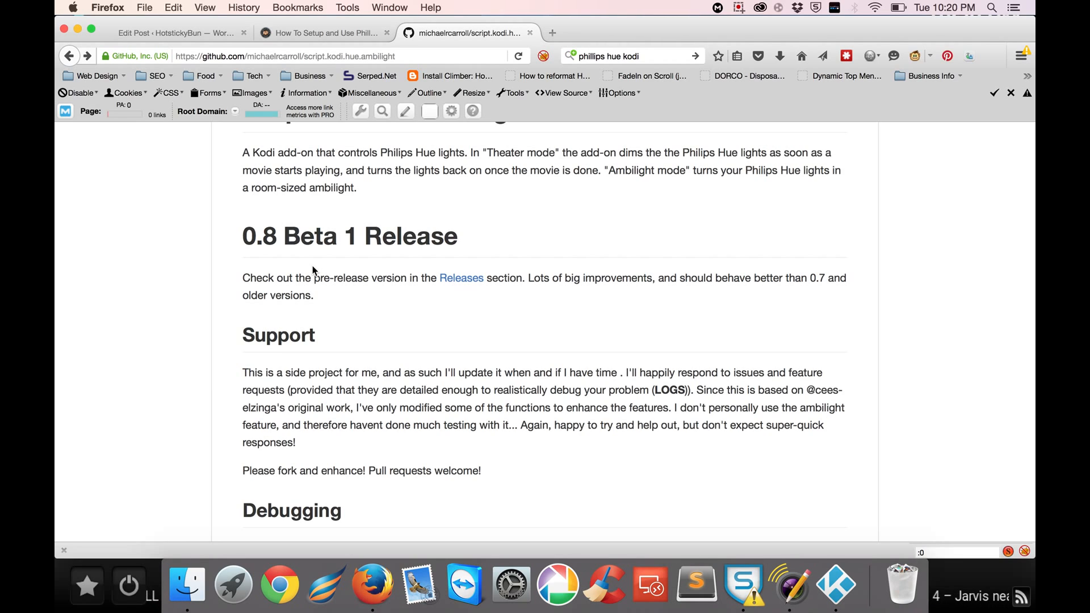
scroll(down, 3)
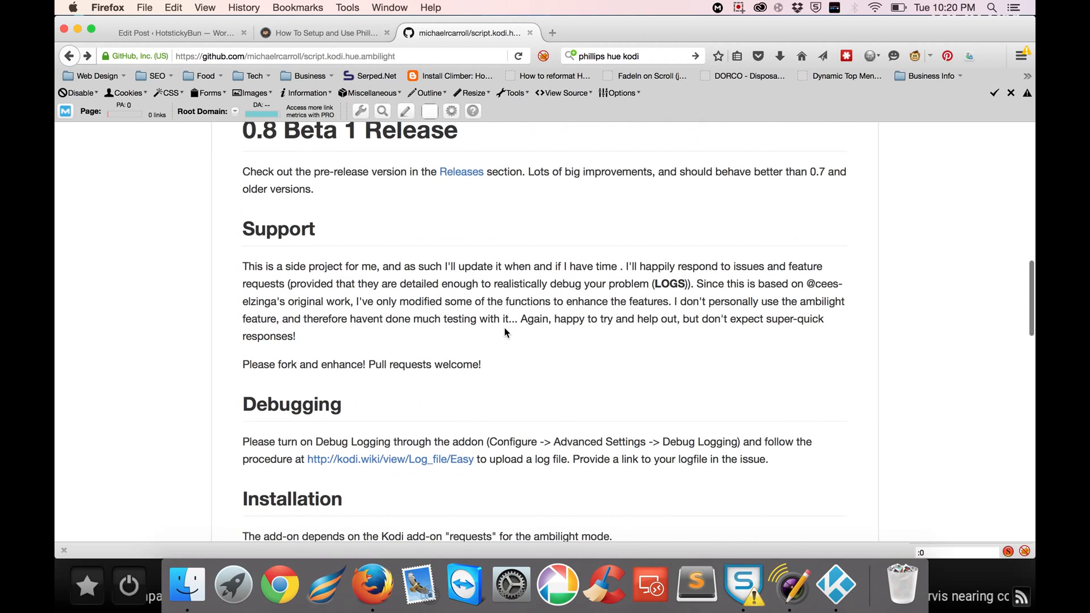
mouse_move(381, 337)
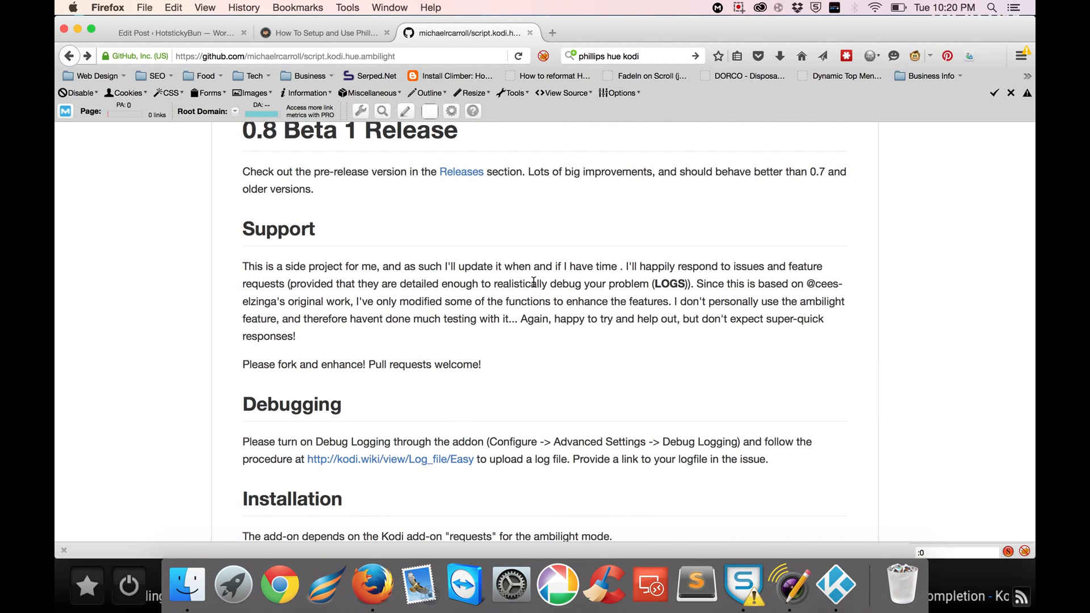
scroll(down, 3)
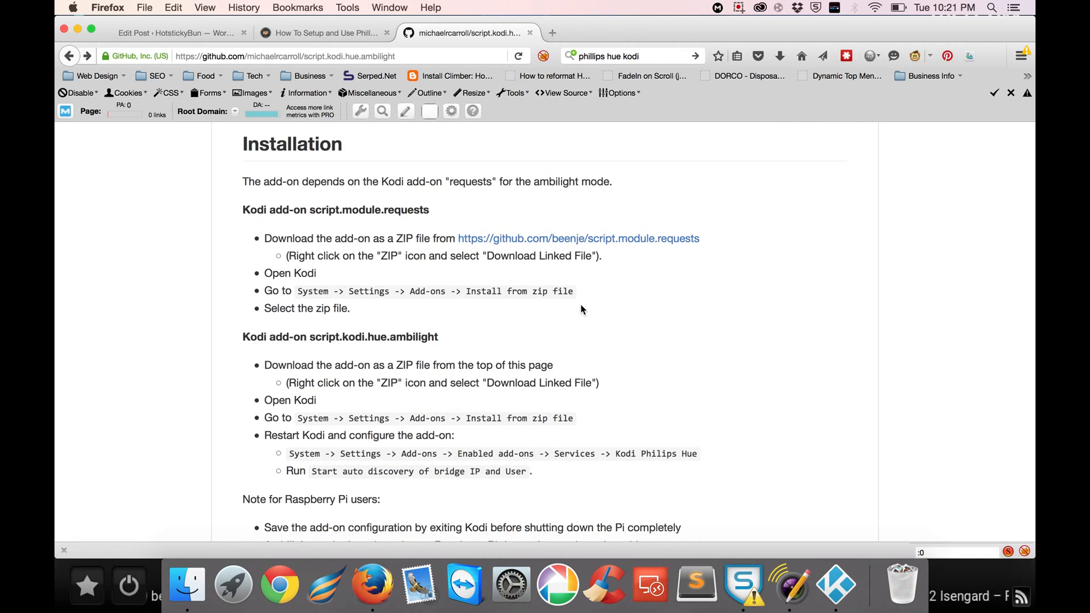
mouse_move(253, 214)
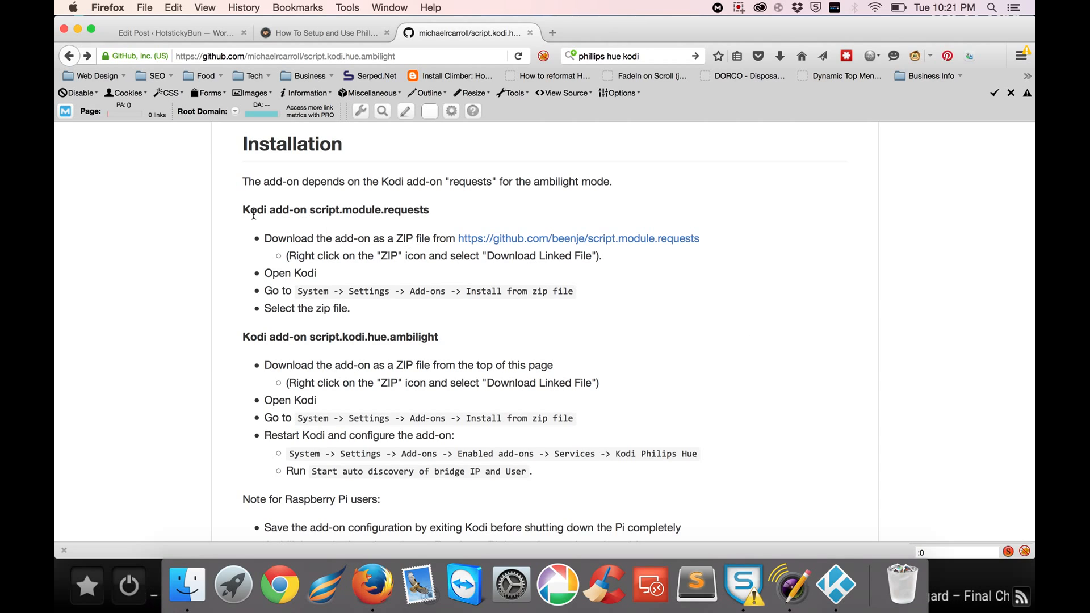
mouse_move(378, 238)
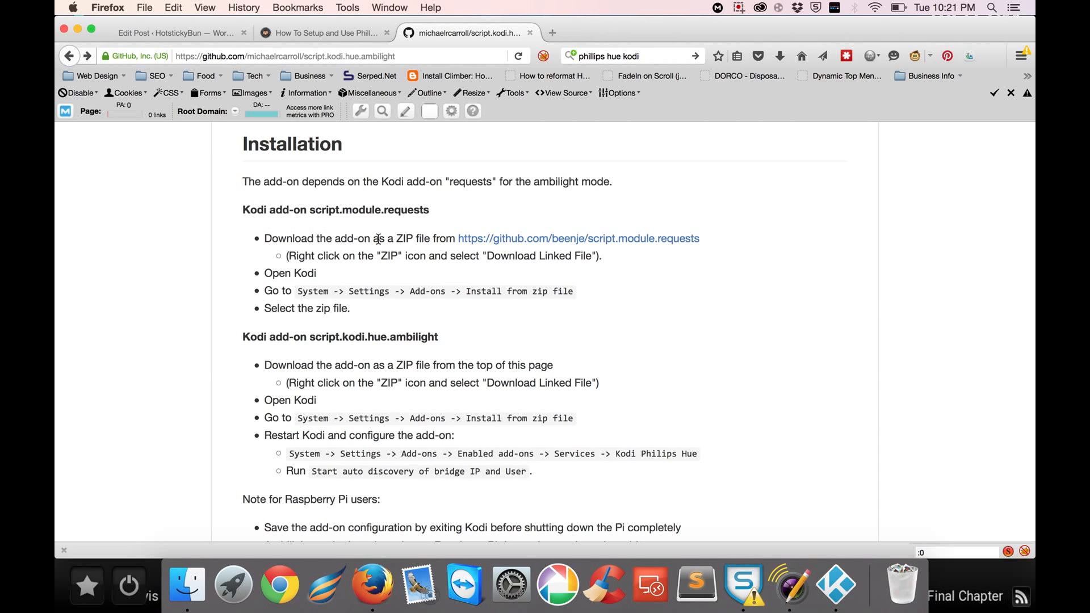
mouse_move(514, 250)
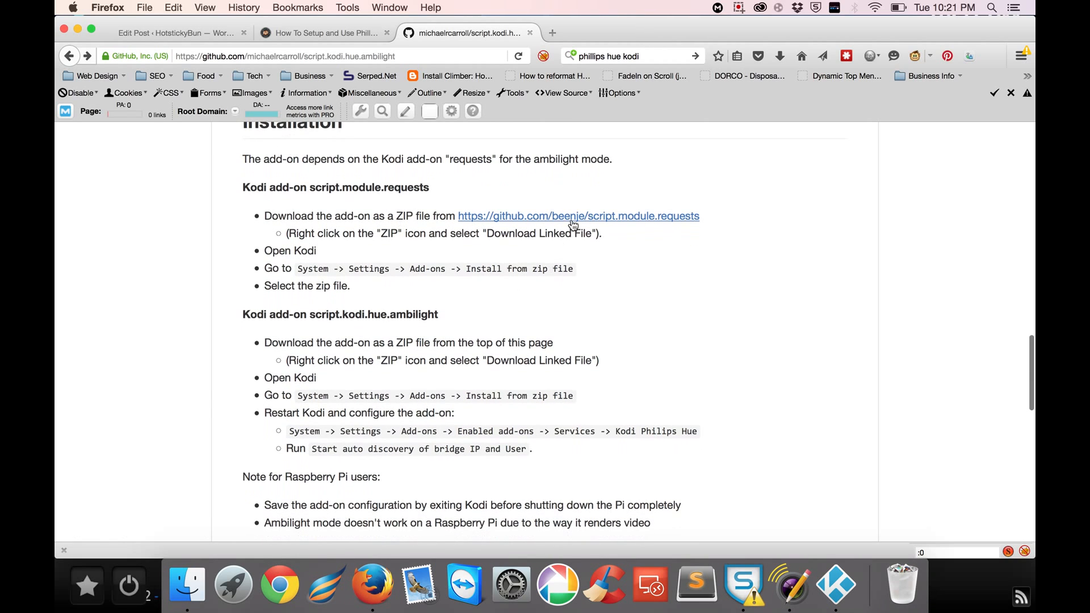
Step: Open beenje/script.module.requests in a new tab and bring up its Download ZIP link options
right_click(573, 216)
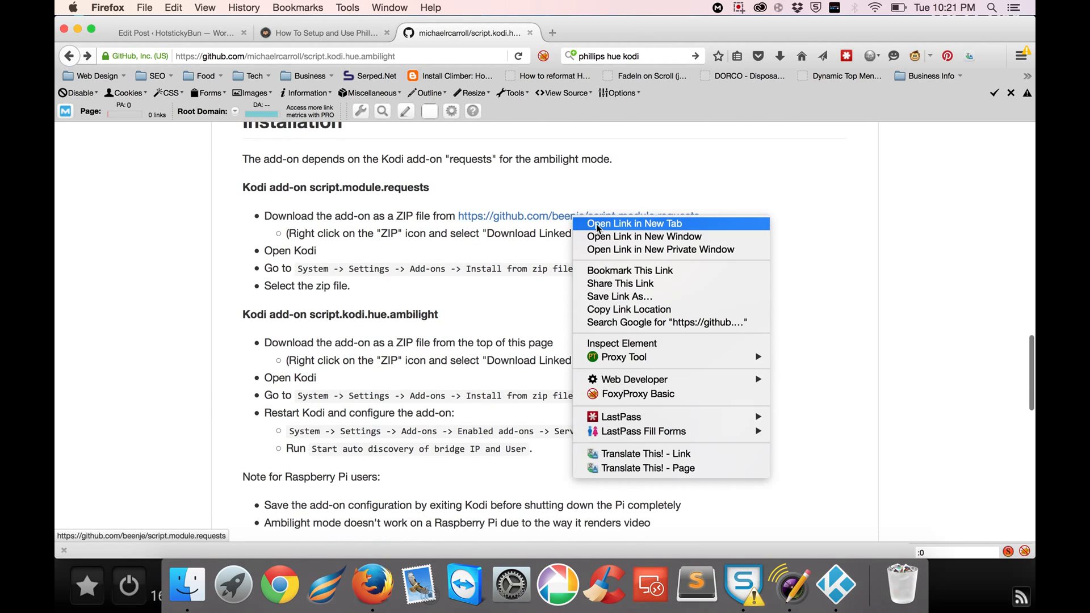
click(633, 224)
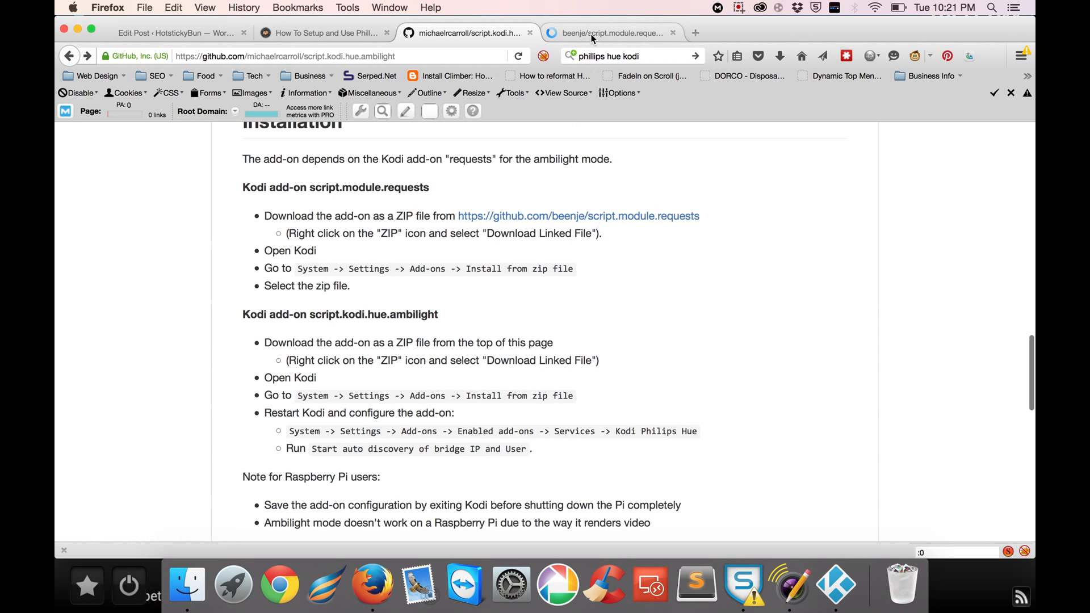
click(612, 33)
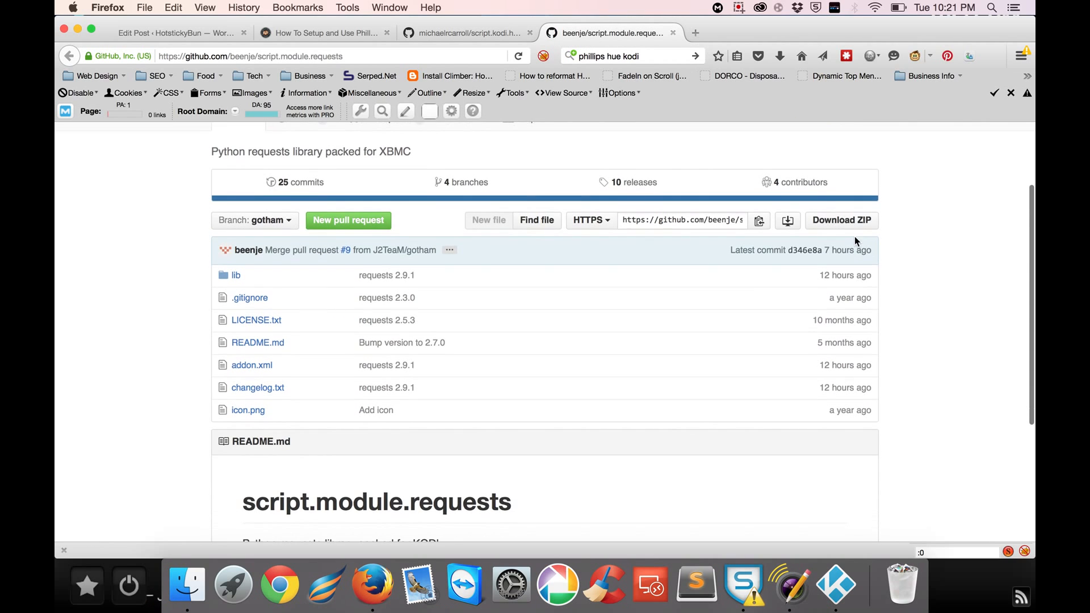
right_click(841, 220)
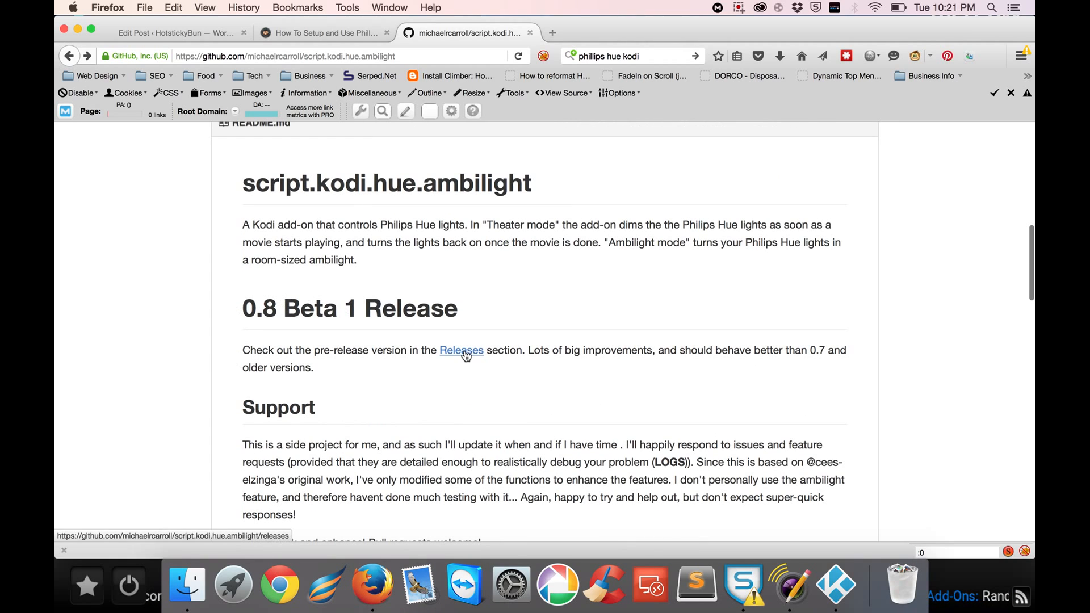
click(461, 350)
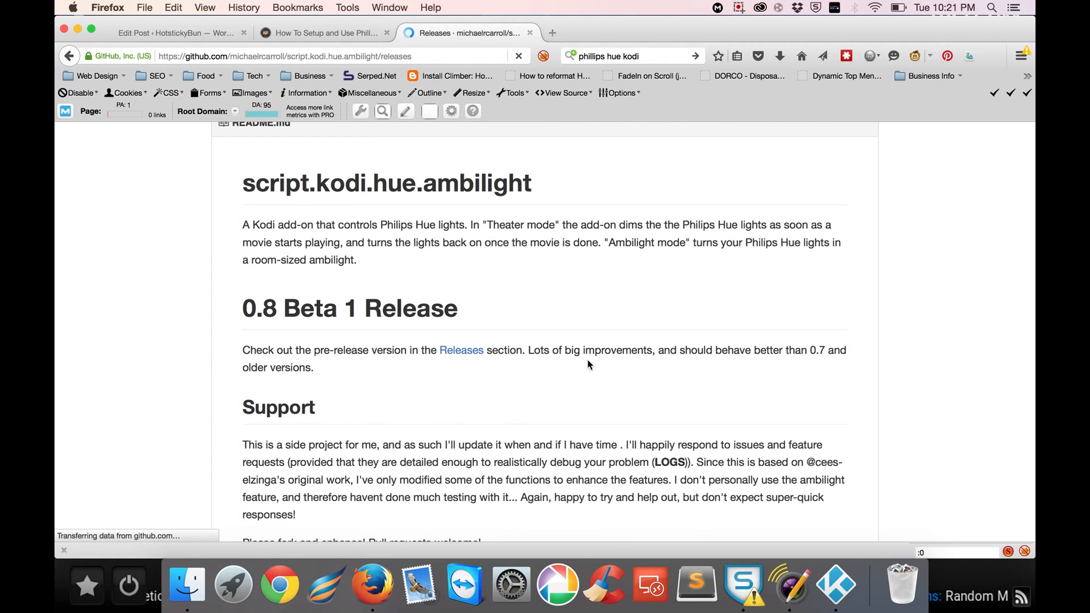
click(461, 349)
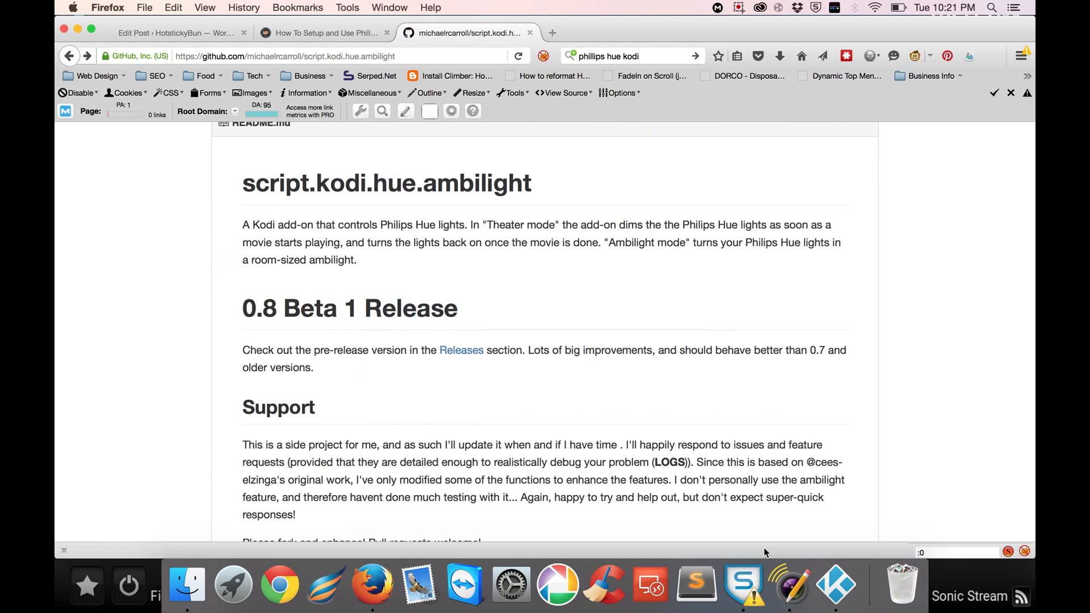
mouse_move(835, 582)
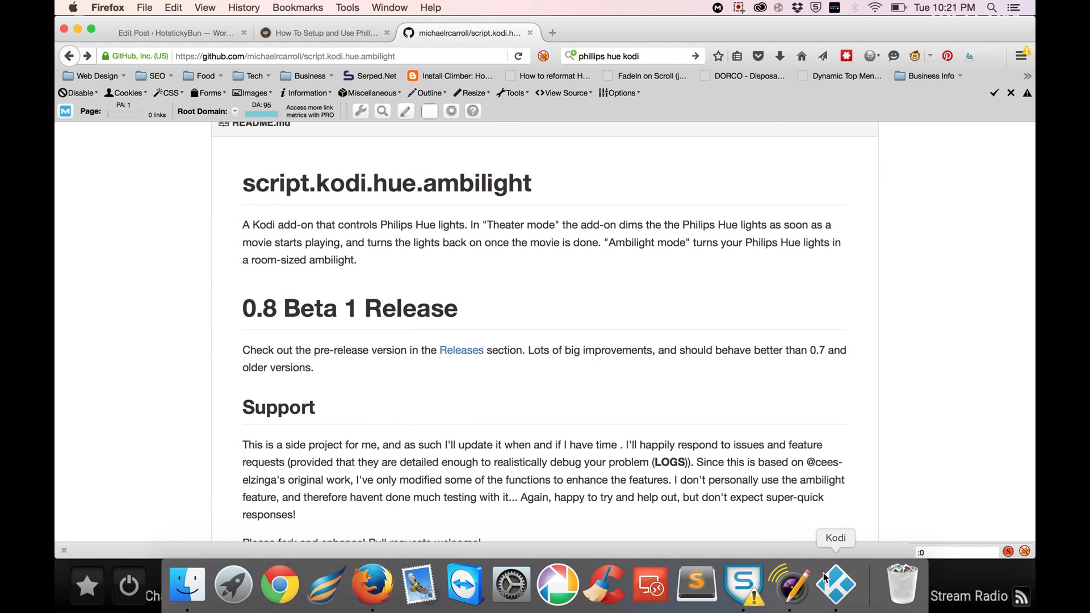
mouse_move(651, 421)
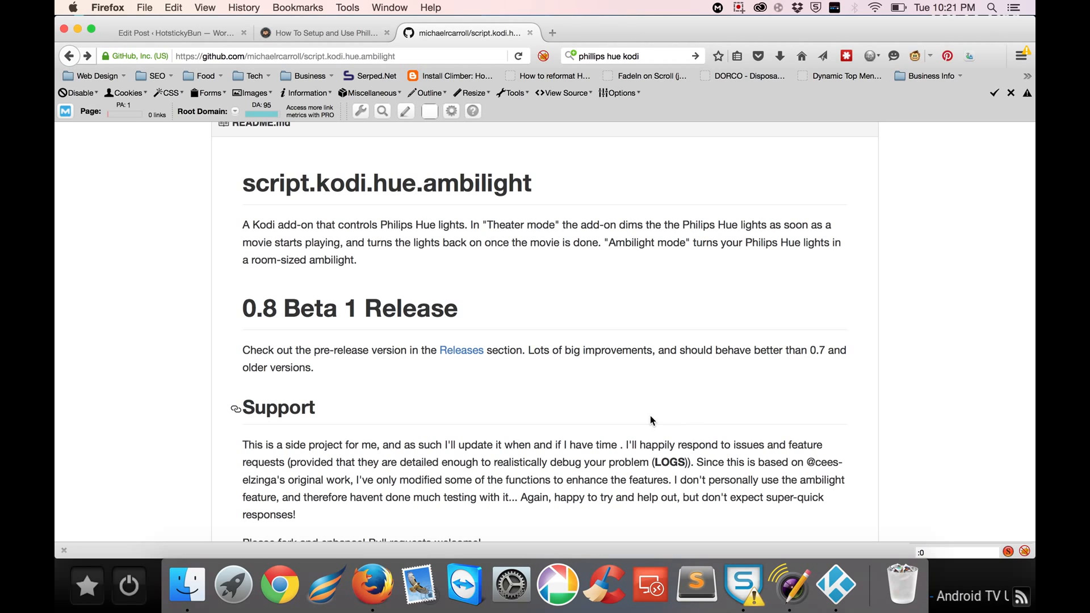
mouse_move(466, 376)
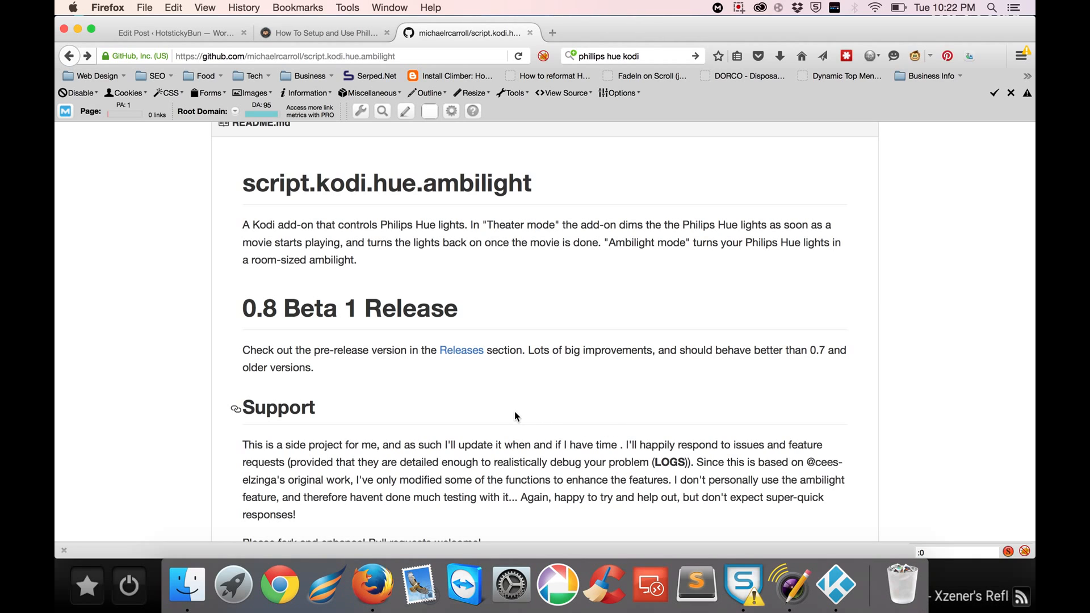
mouse_move(595, 411)
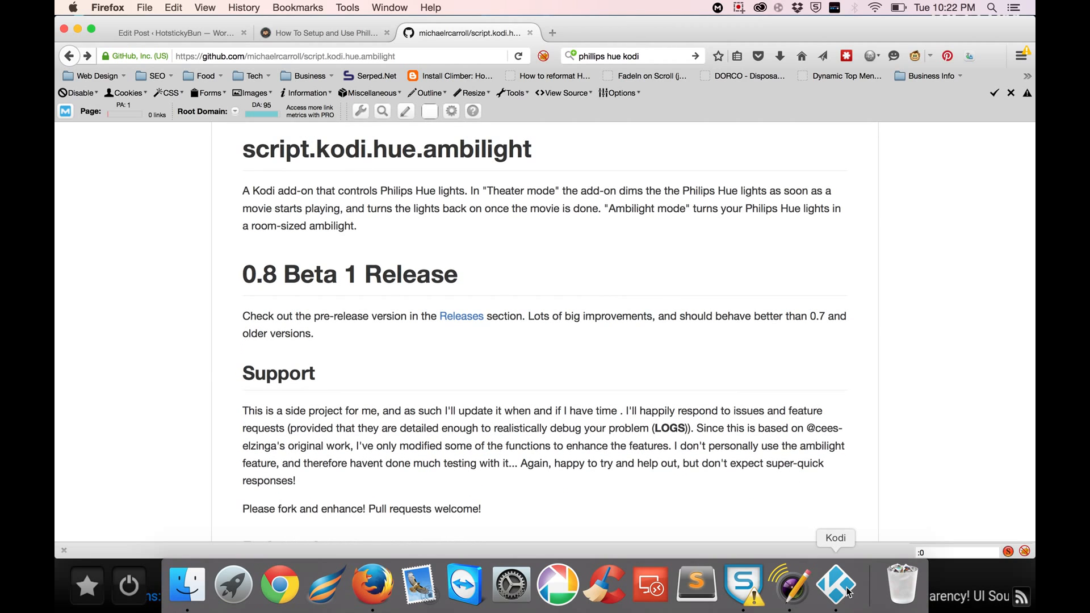
click(835, 583)
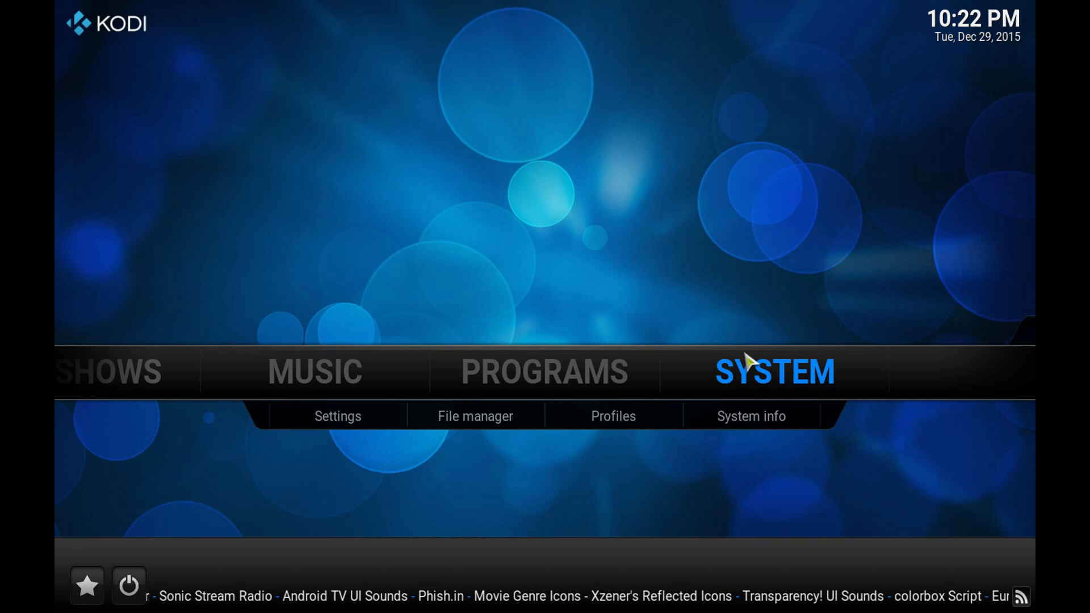
Step: Go through System > Settings > Add-ons to Install from zip file
click(337, 415)
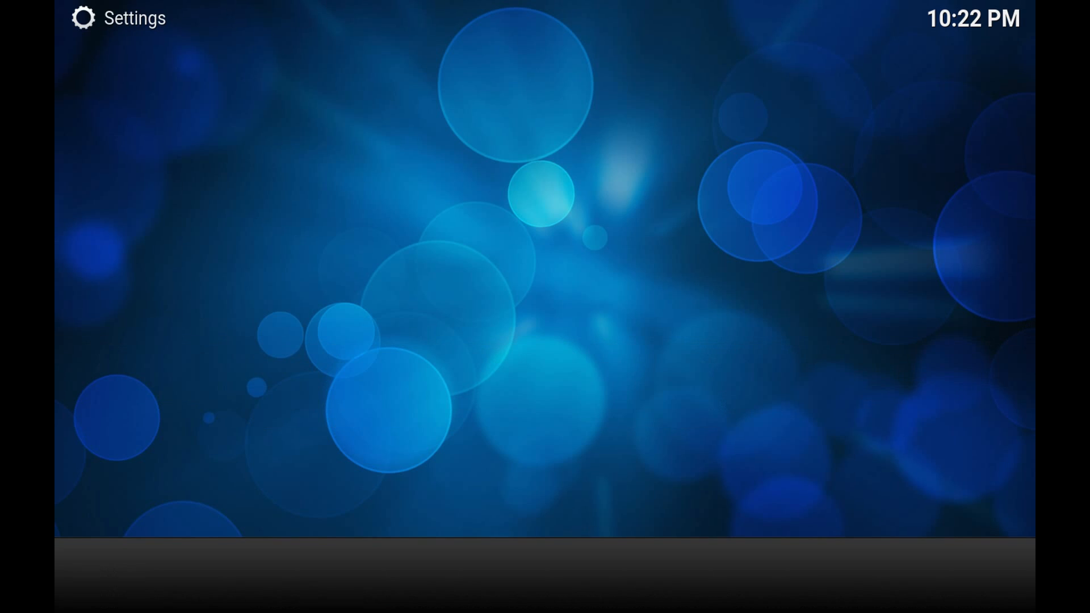
click(125, 18)
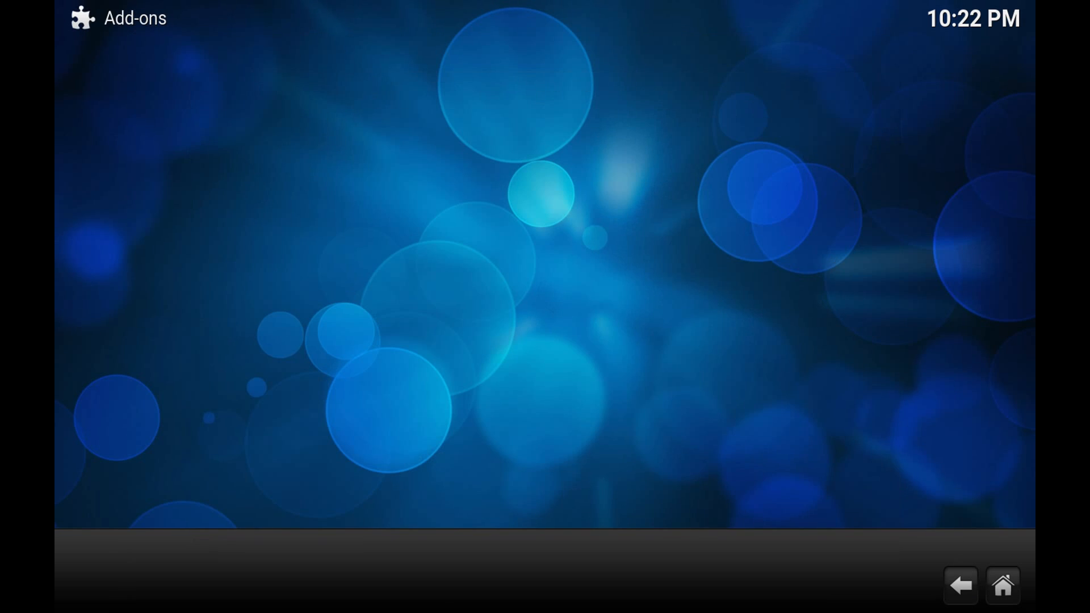
click(135, 18)
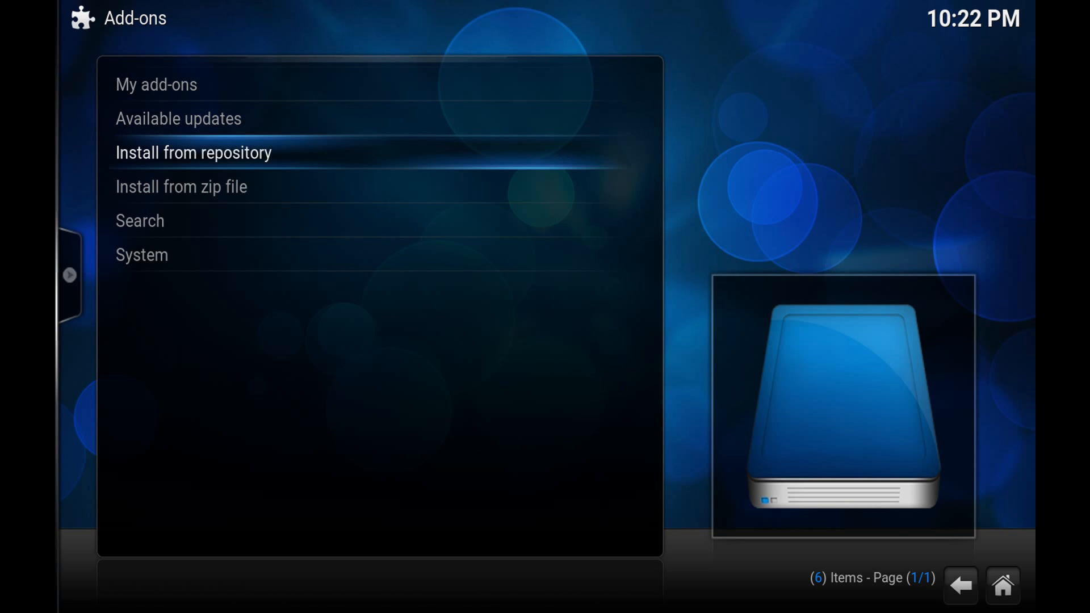
click(181, 186)
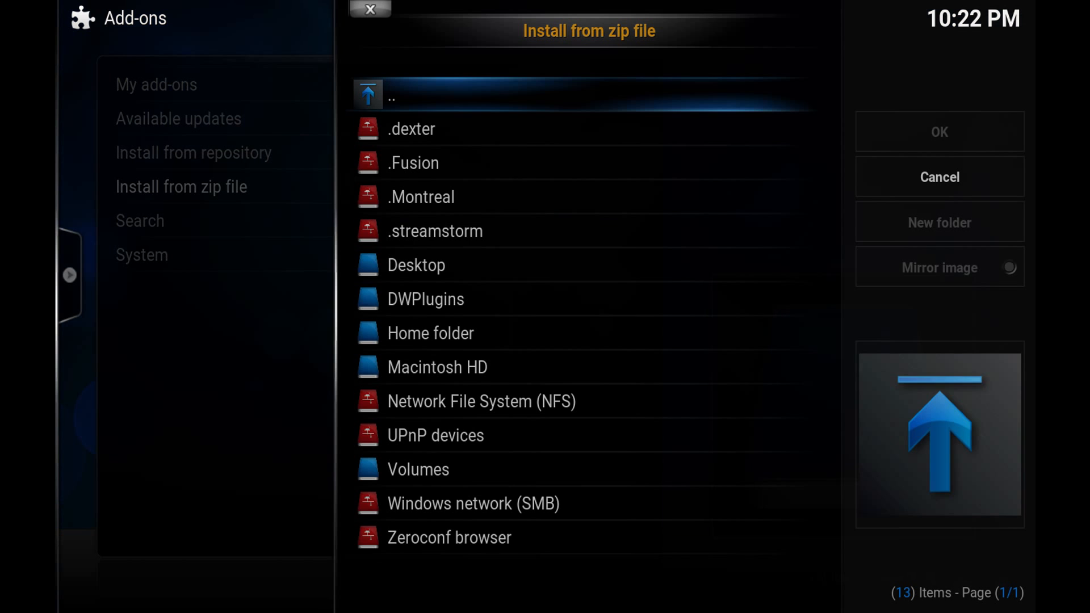
Step: Install script.module.requests-gotham.zip from the Home folder's Downloads directory
click(426, 299)
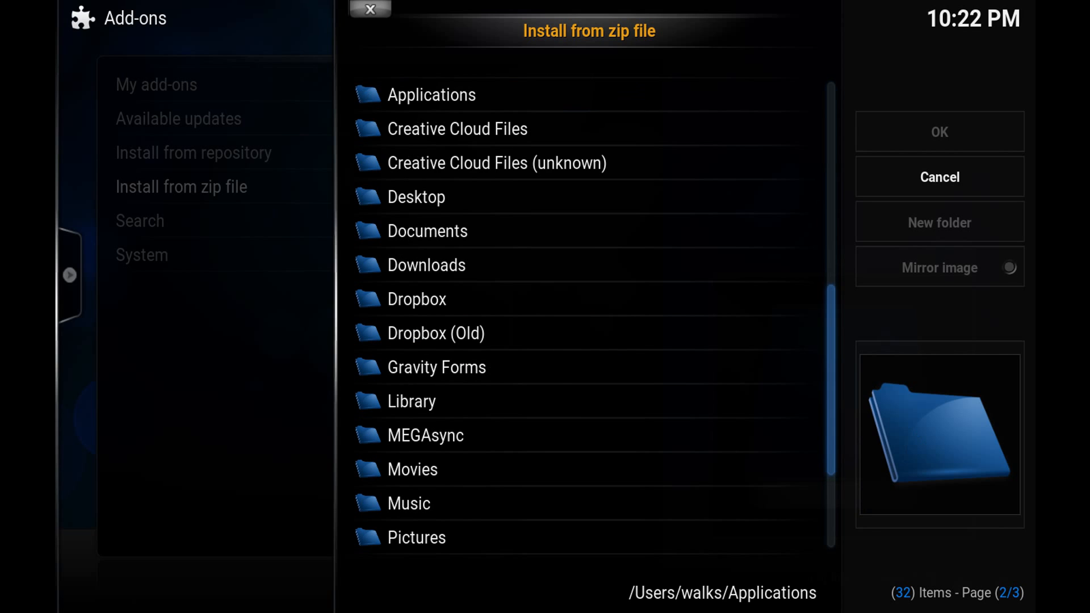
click(428, 231)
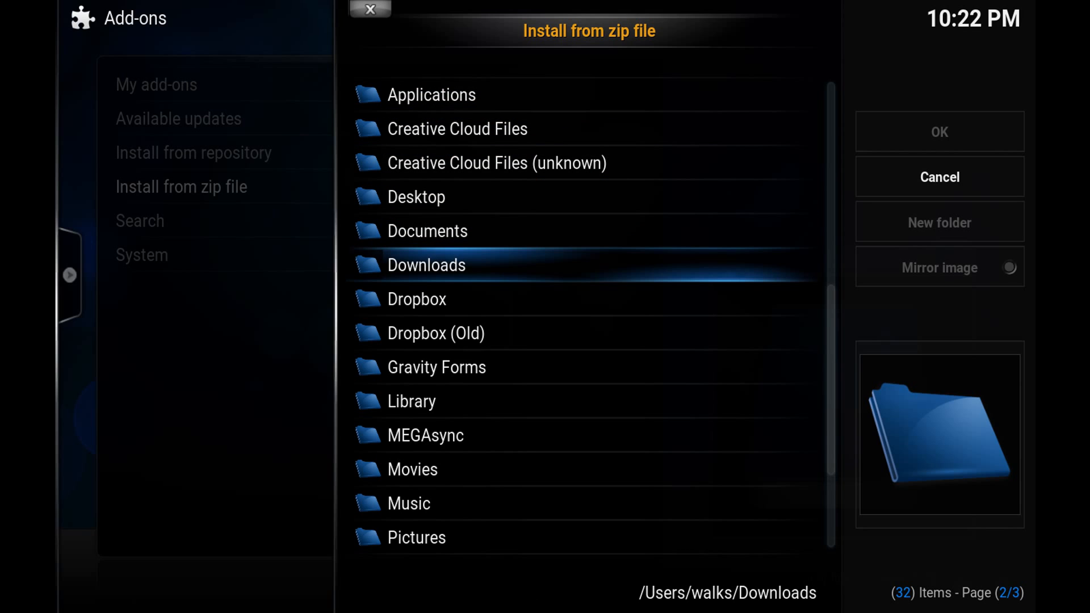
double_click(426, 265)
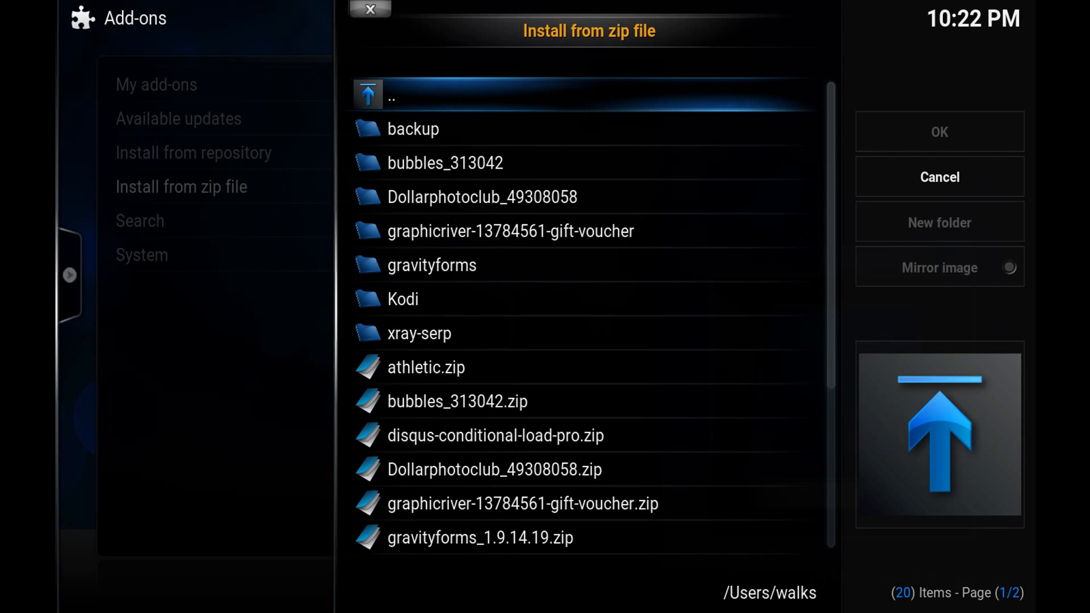
click(511, 231)
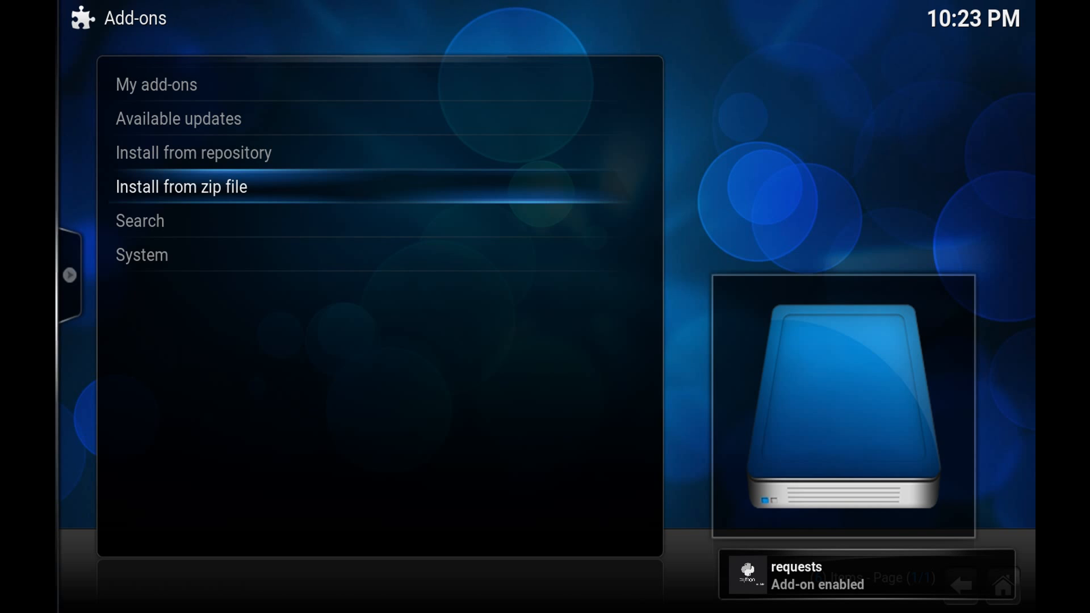
Step: Install the Hue ambilight add-on zip from Downloads as well
click(181, 186)
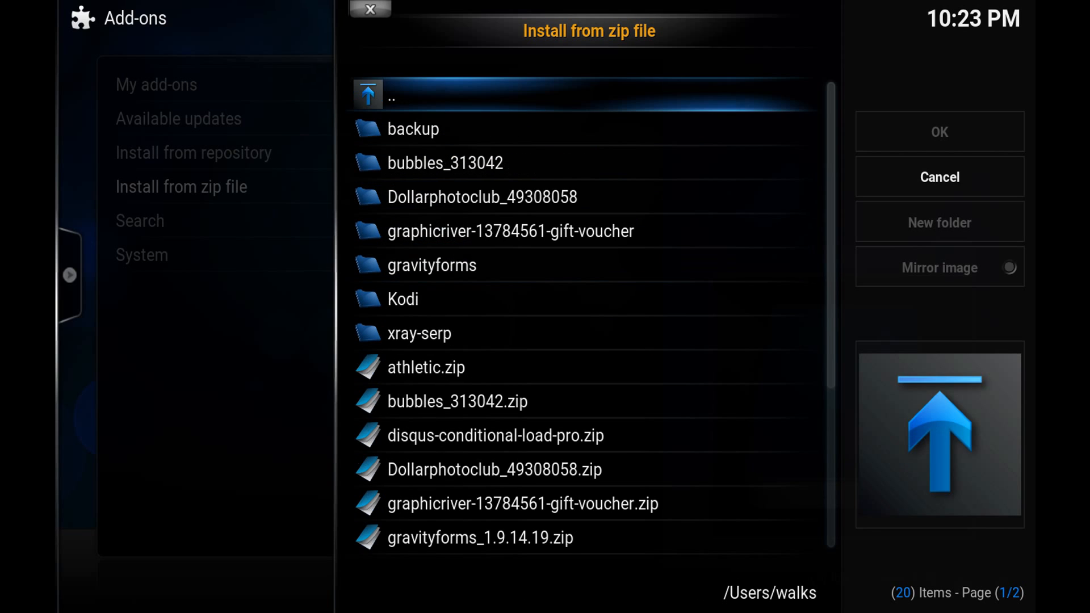
click(419, 334)
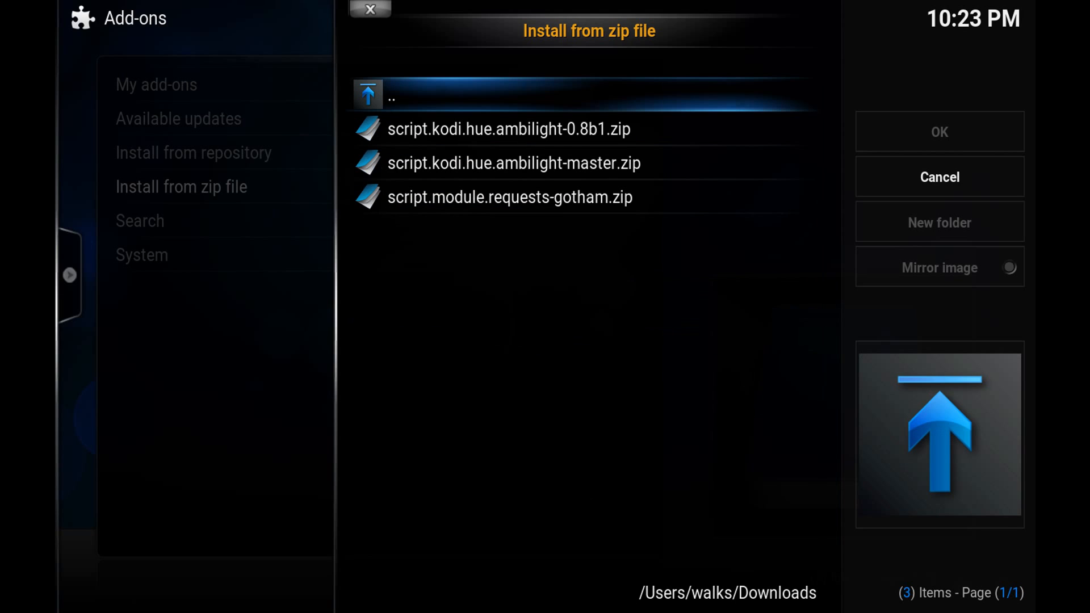
click(514, 163)
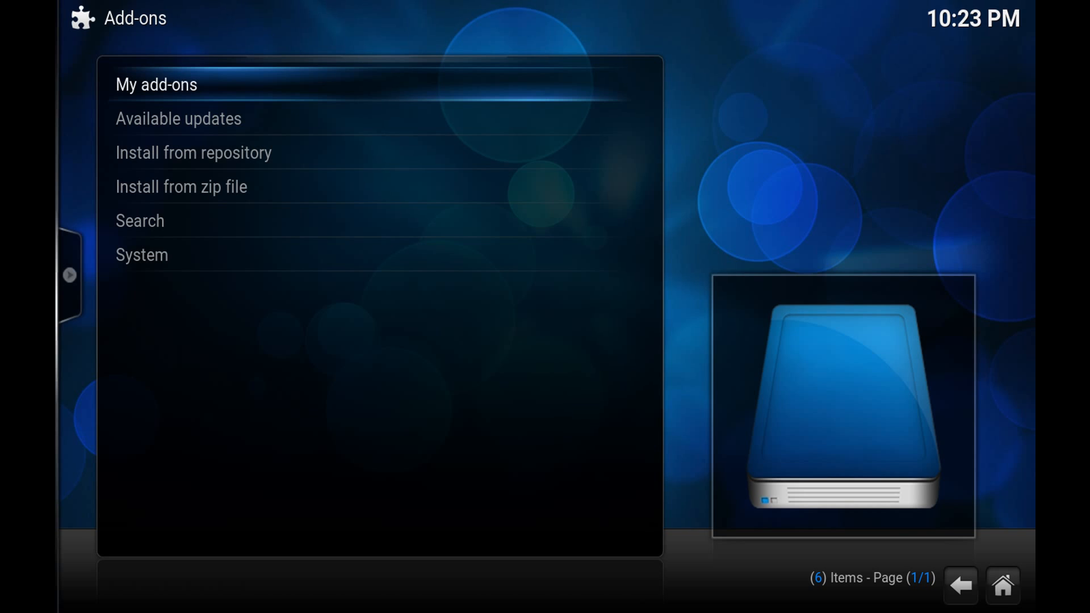
Step: Find Kodi Philips Hue under My add-ons > Services and open its details
click(156, 84)
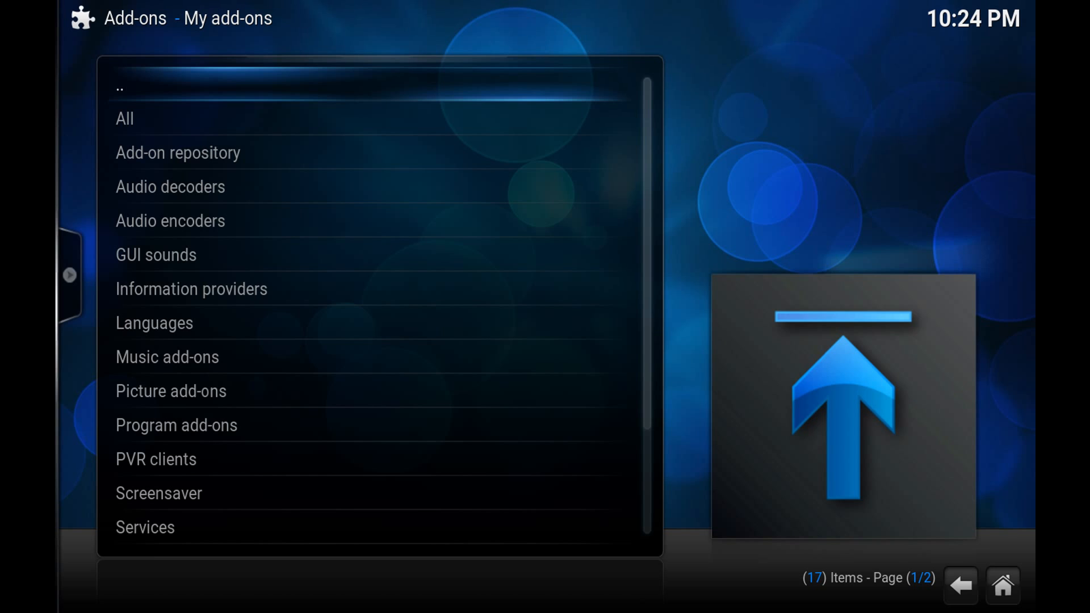
scroll(down, 3)
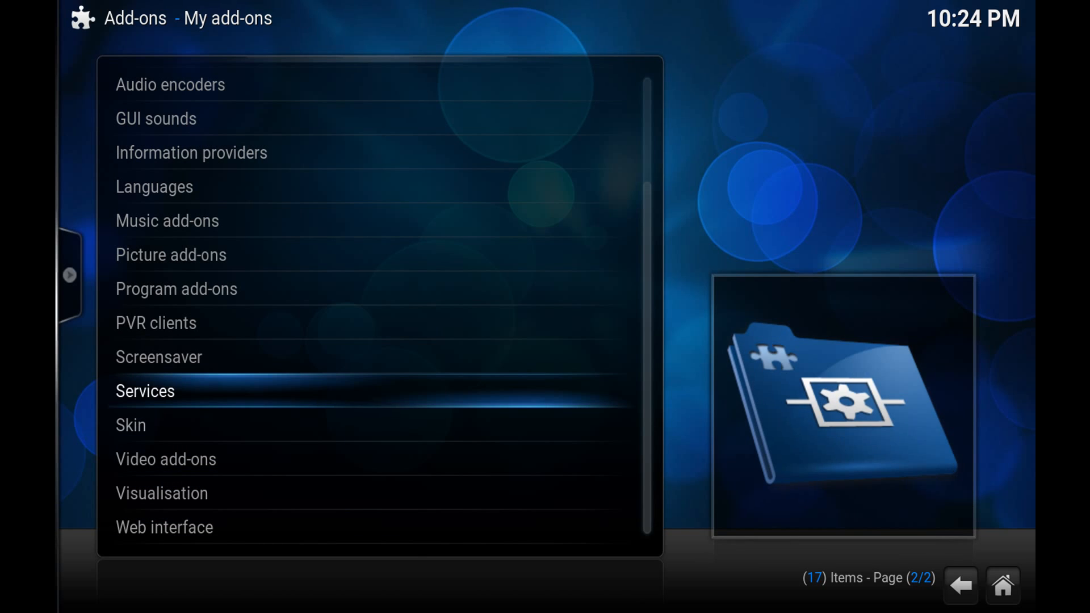
click(145, 391)
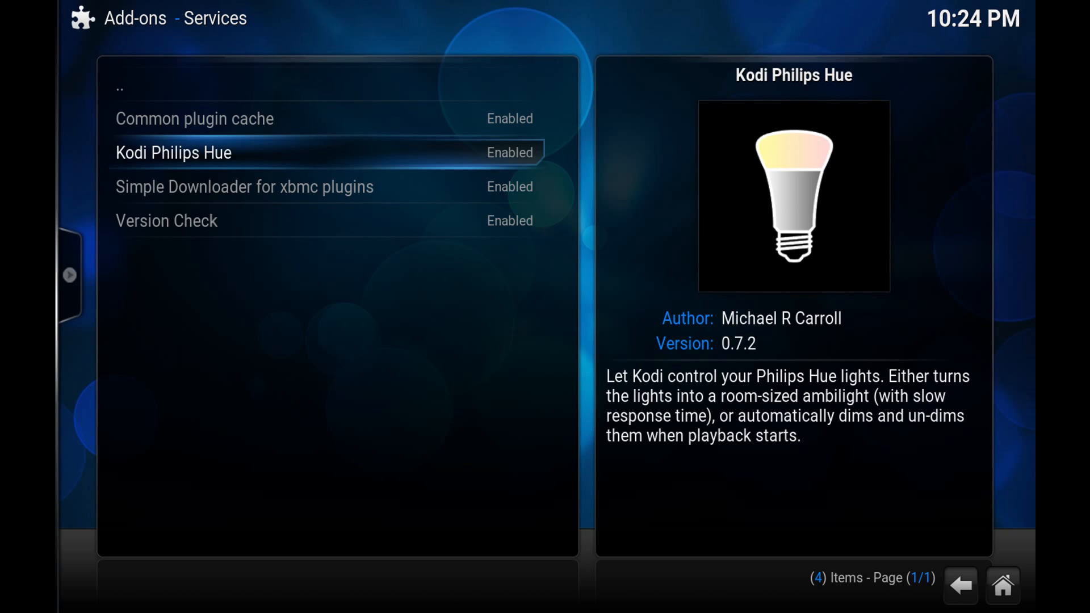
click(173, 152)
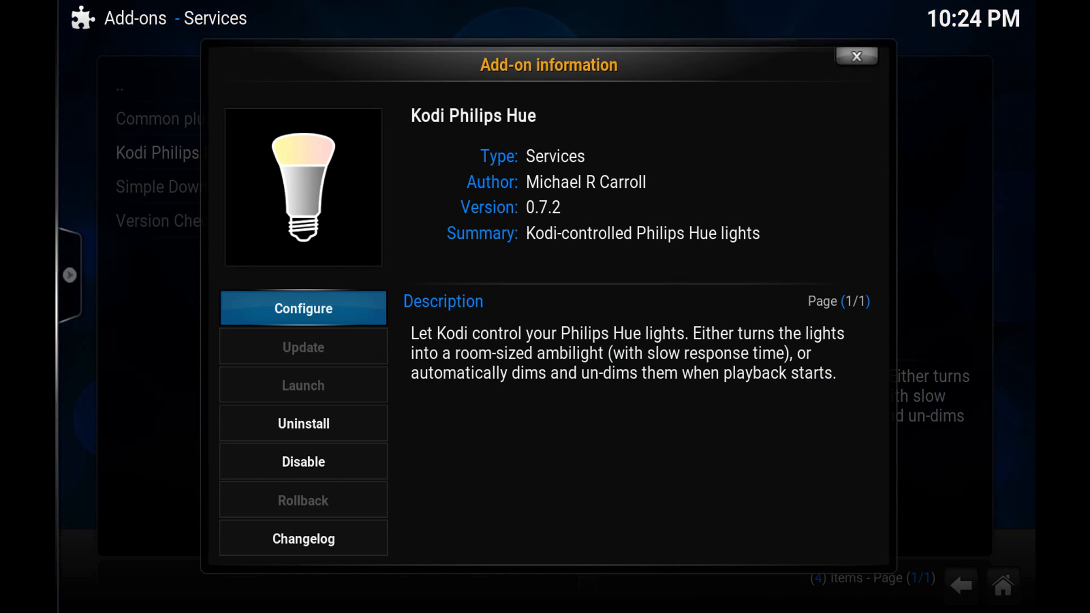
Step: In Kodi Philips Hue settings, run Start Automatic Configuration to detect the bridge
click(303, 307)
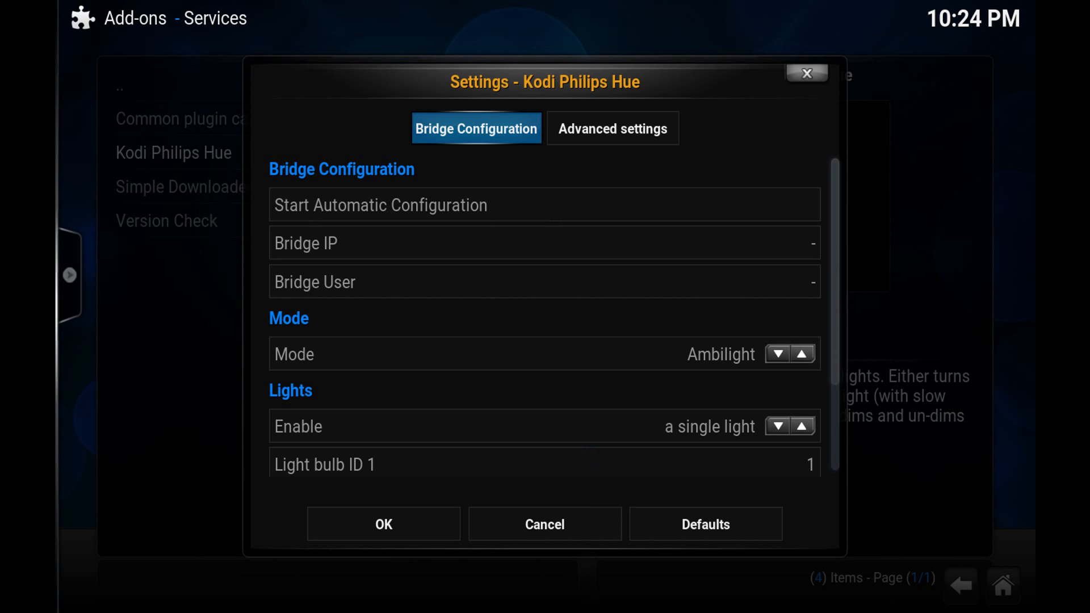
mouse_move(544, 205)
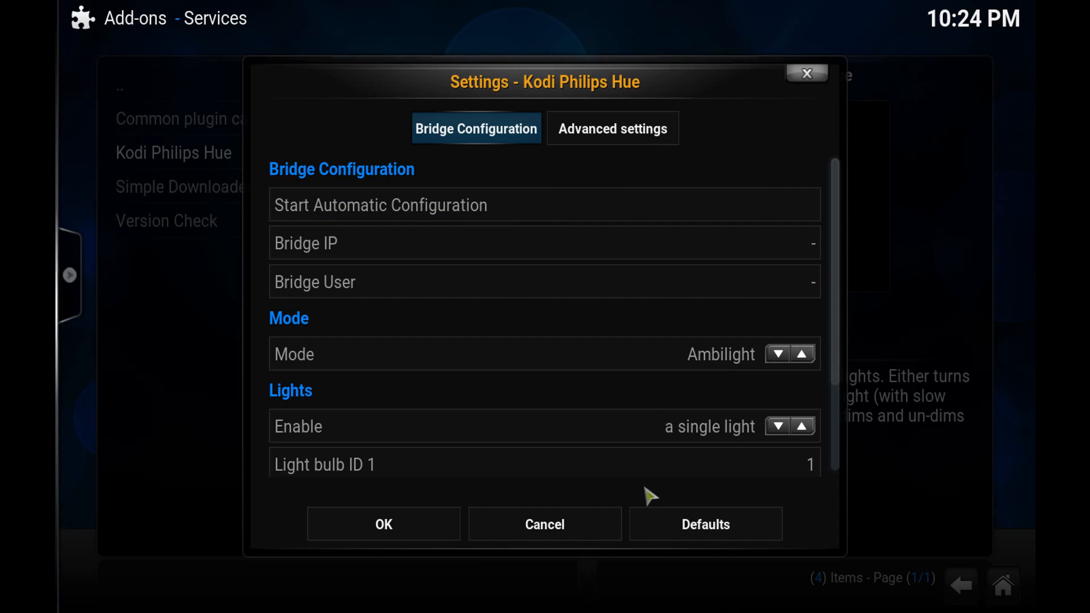
mouse_move(521, 204)
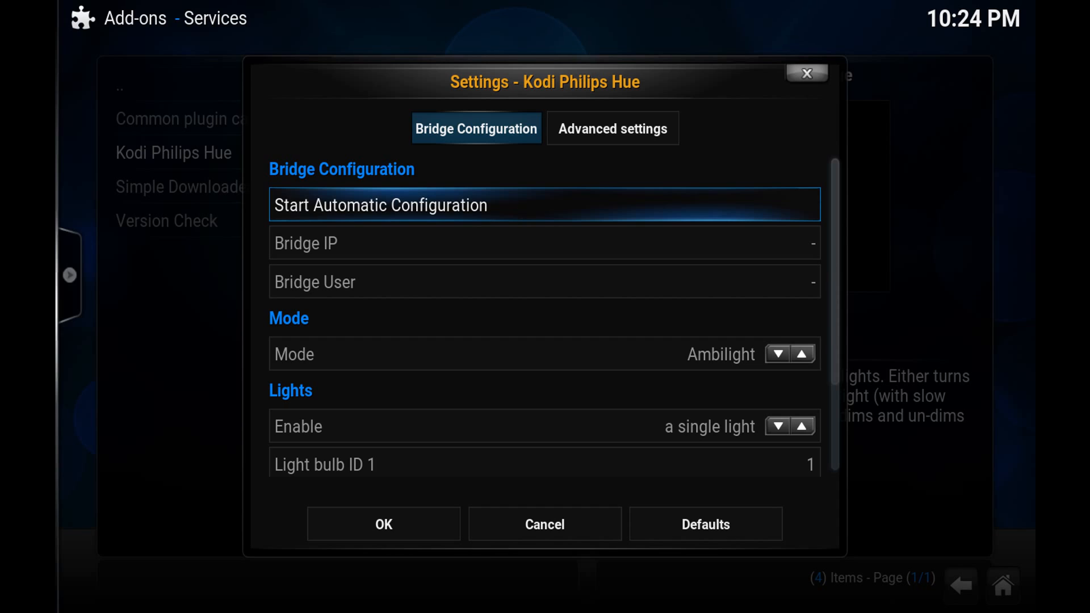
click(544, 204)
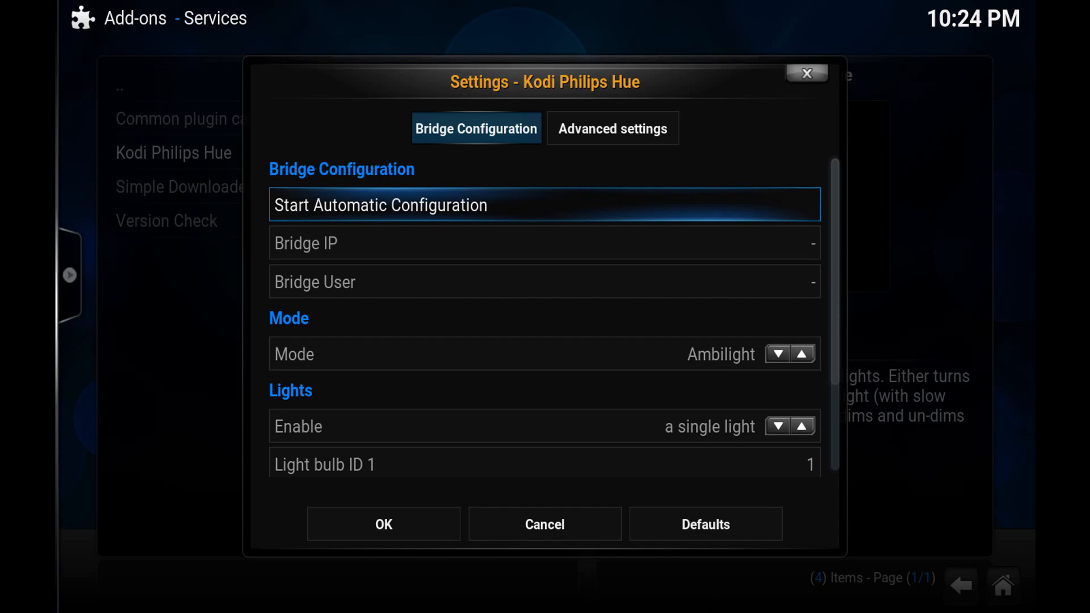
click(545, 204)
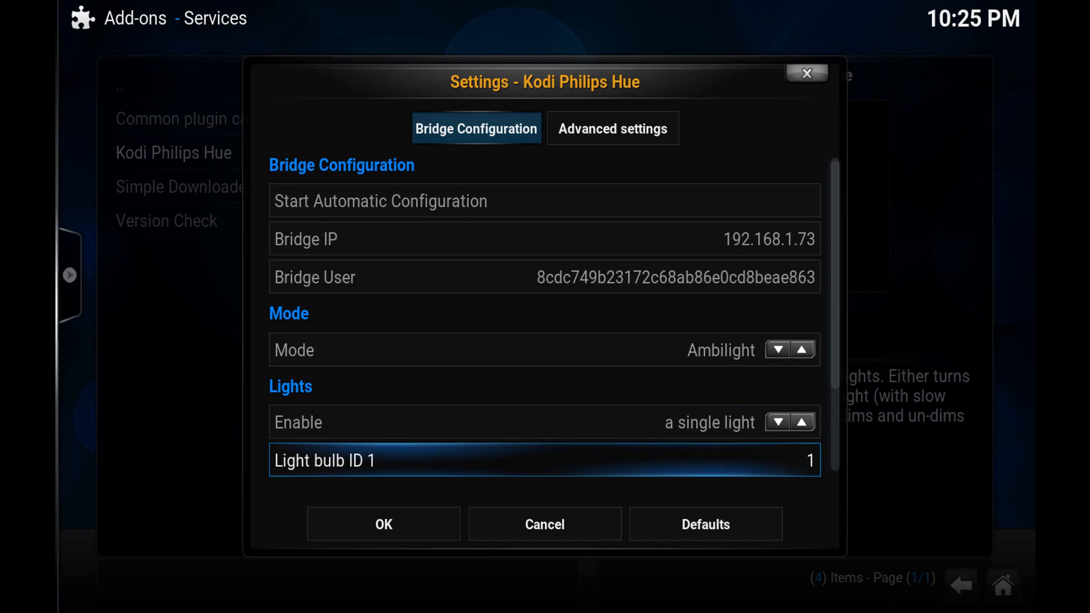
Step: Replace Light bulb ID 1 with 4 on the keypad and confirm with Done
scroll(down, 3)
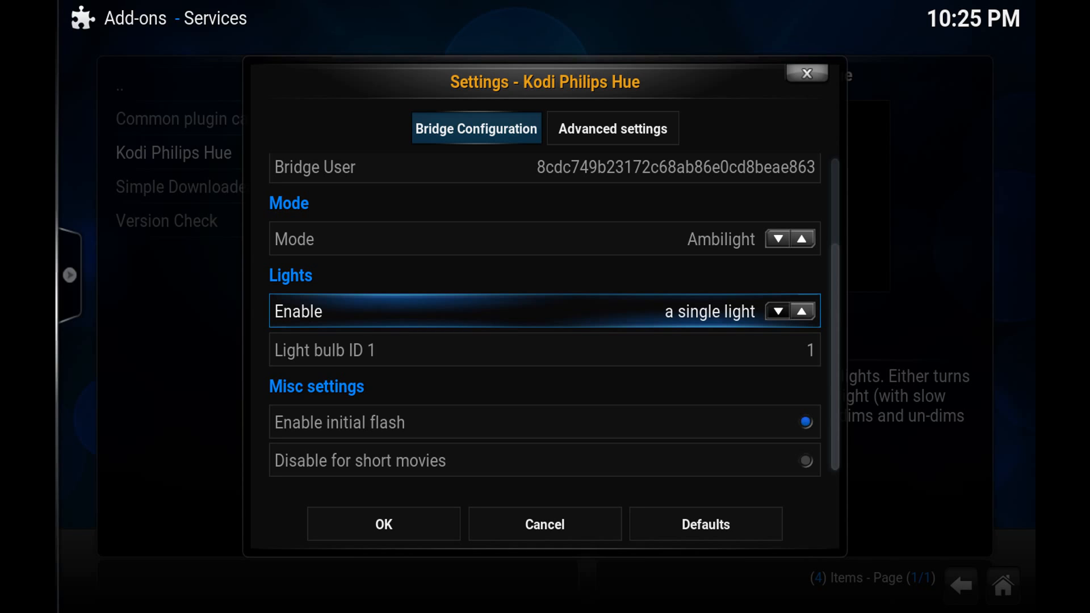
key(down)
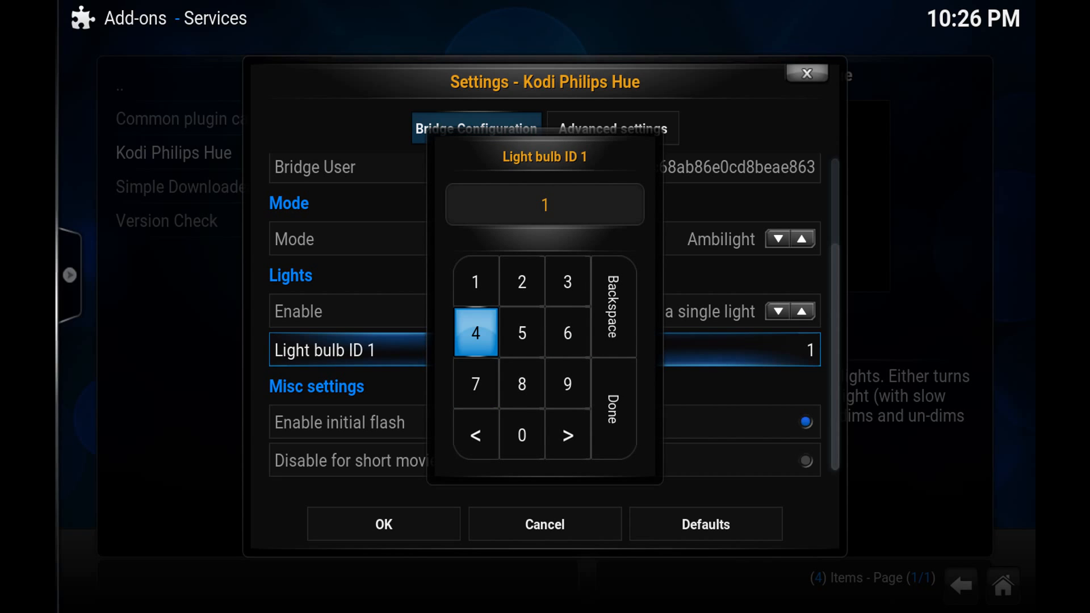
click(476, 333)
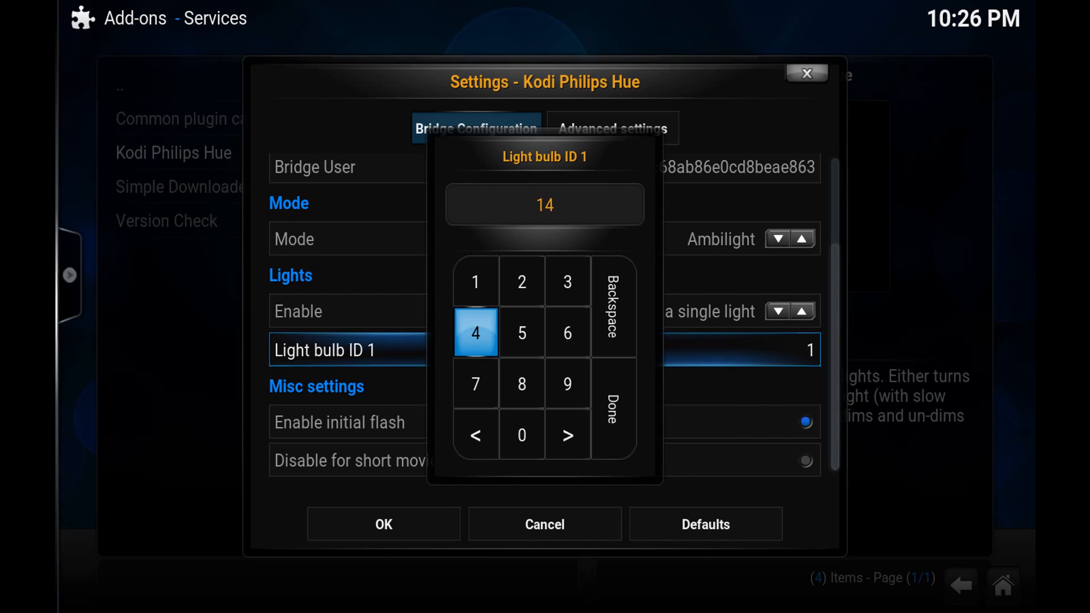
click(613, 307)
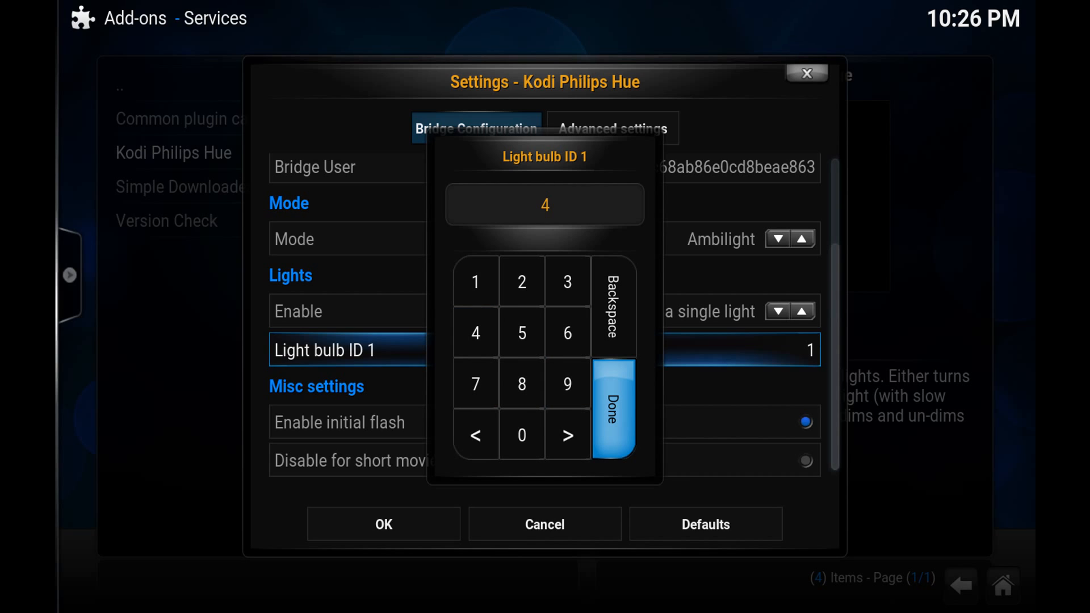
click(613, 409)
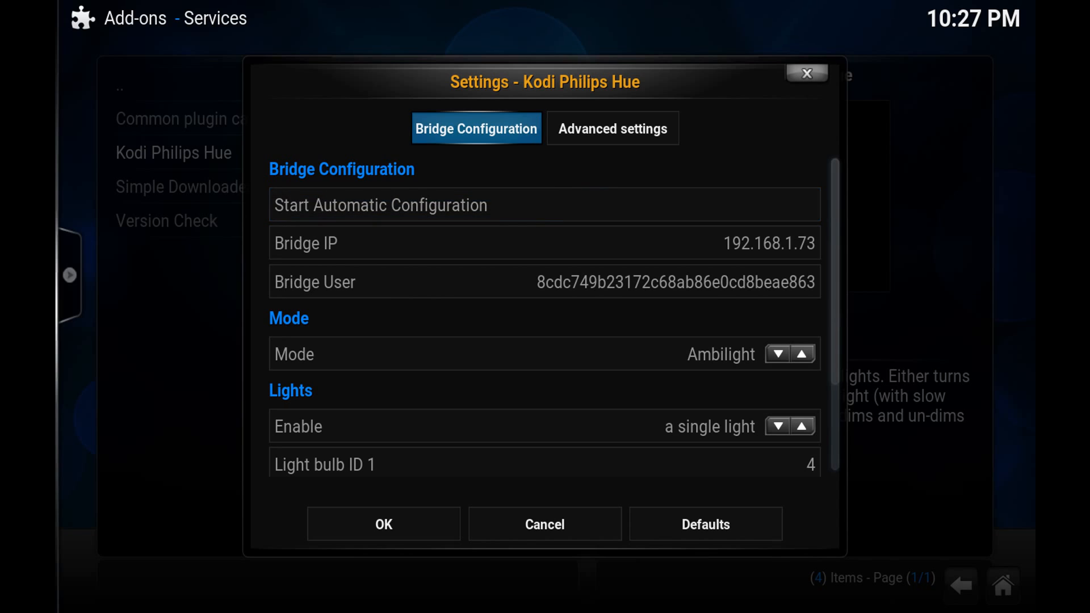
Step: Open Advanced settings and look through the dimming, Hue color and Ambilight options
click(613, 127)
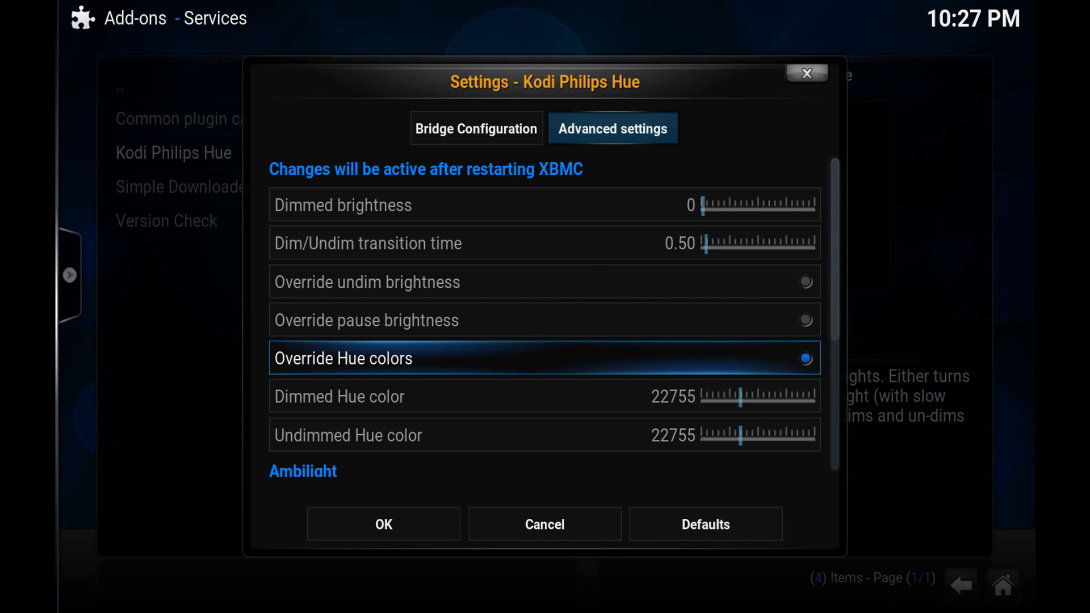
scroll(down, 3)
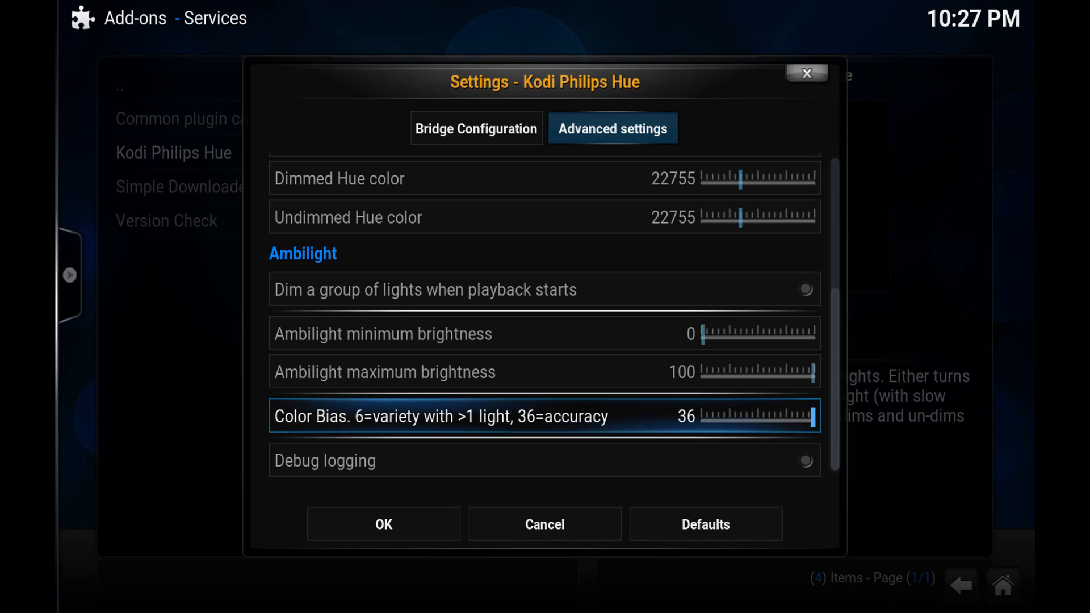
key(Down)
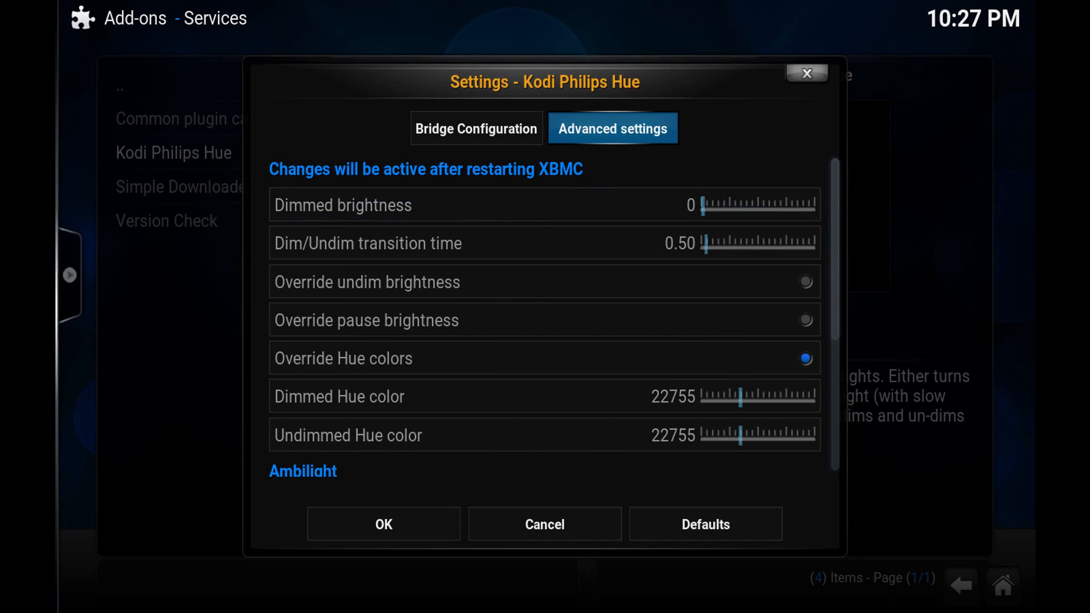
Step: Set Mode to Theater with a group of lights, confirming Group id 0
click(476, 127)
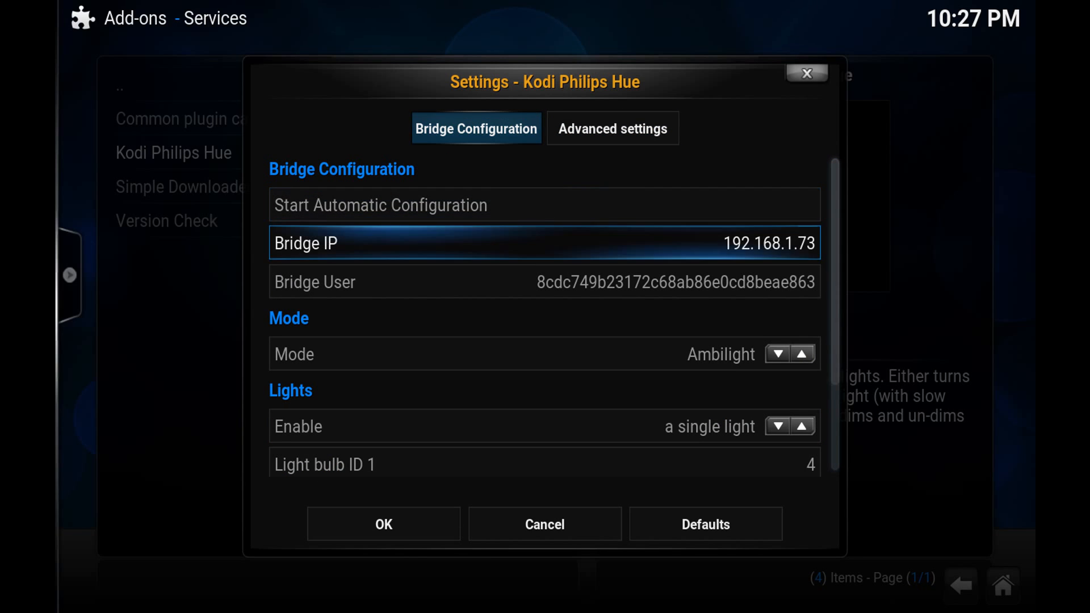
click(801, 353)
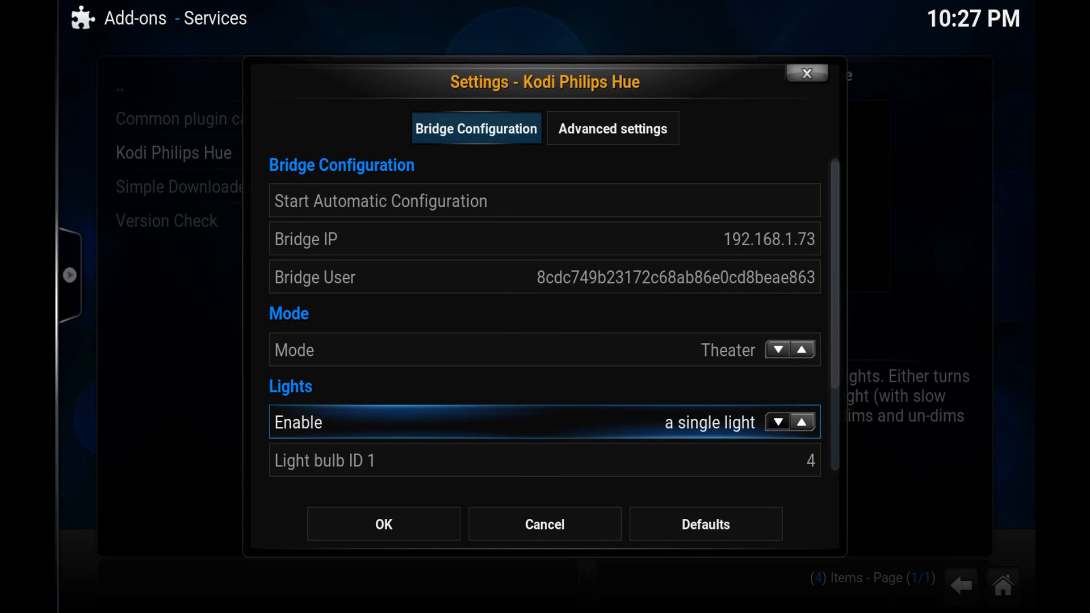
click(799, 422)
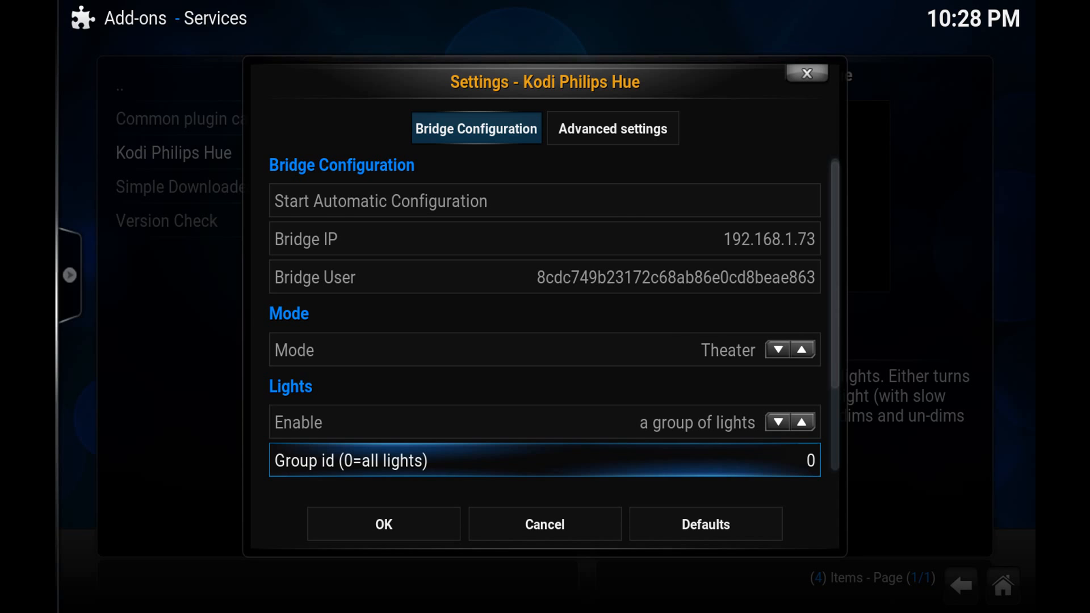
scroll(down, 3)
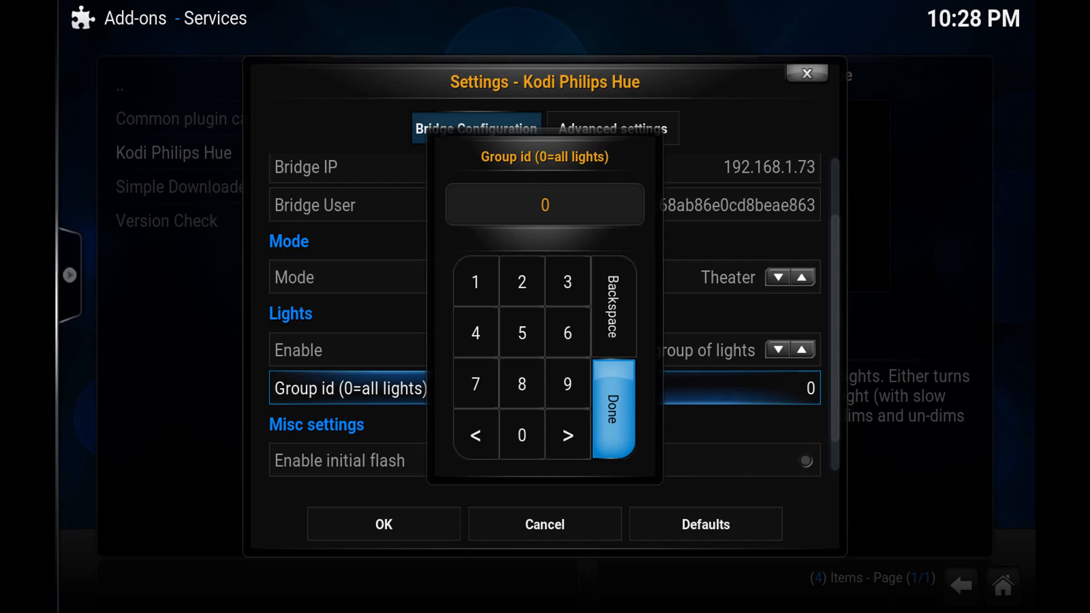
click(612, 407)
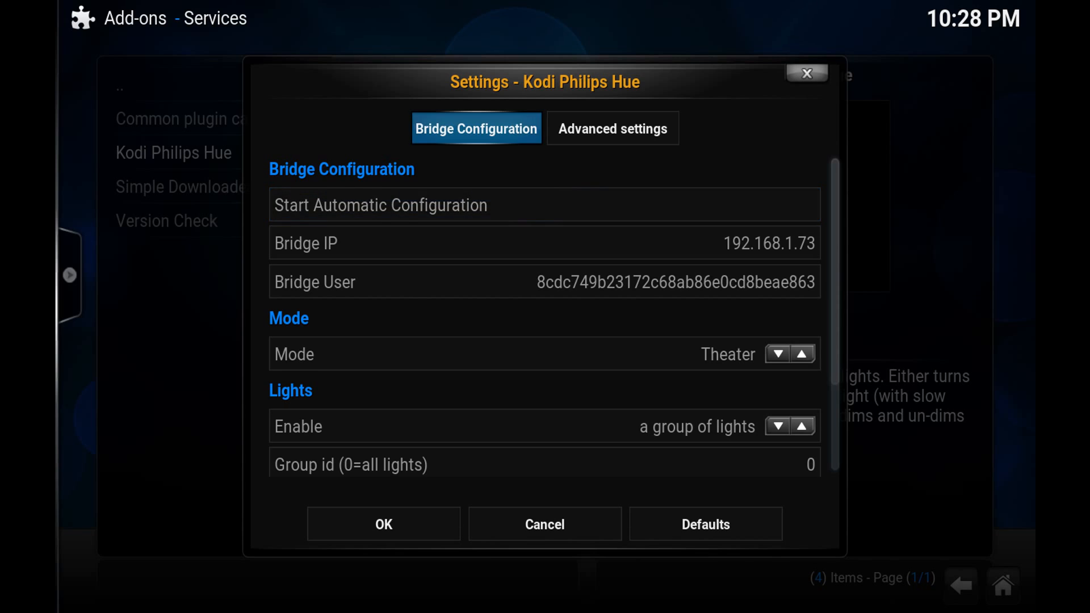
click(613, 127)
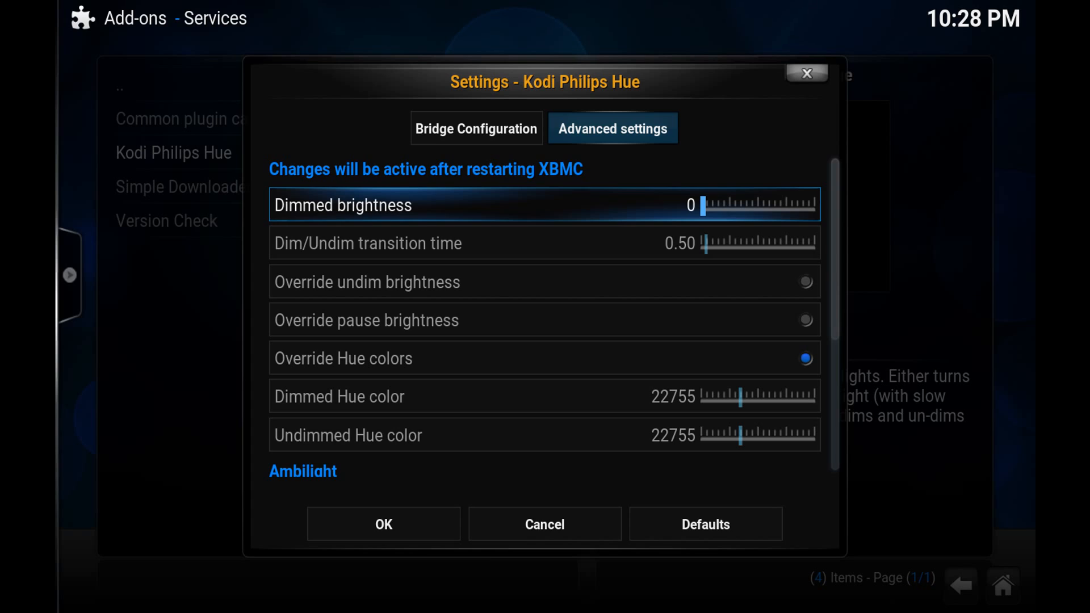
Step: Raise Dim/Undim transition time to 7.00 and turn off Override Hue colors
click(713, 205)
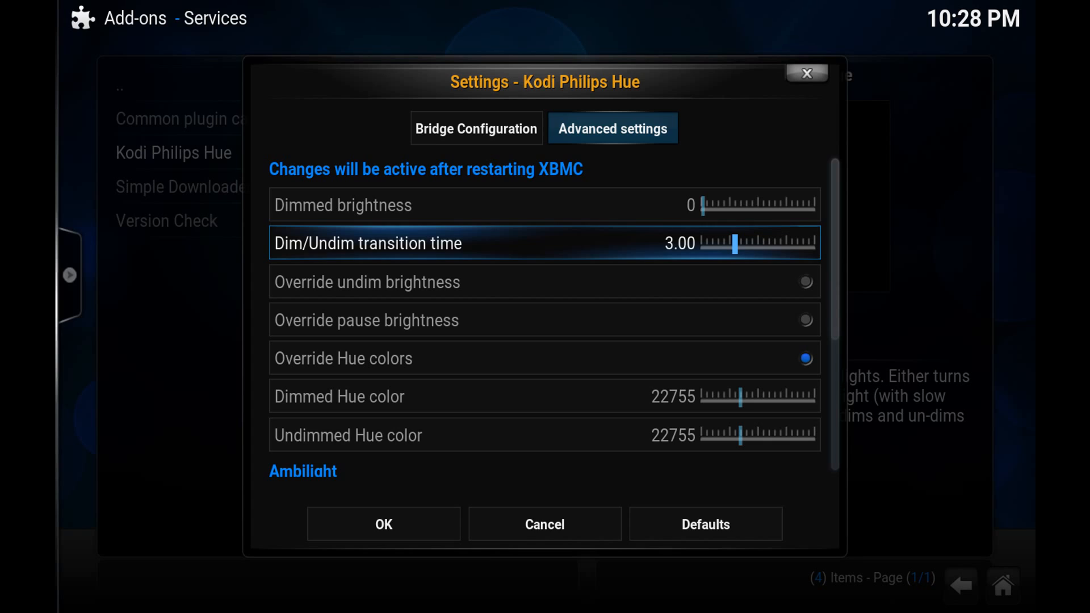
drag(734, 244, 762, 244)
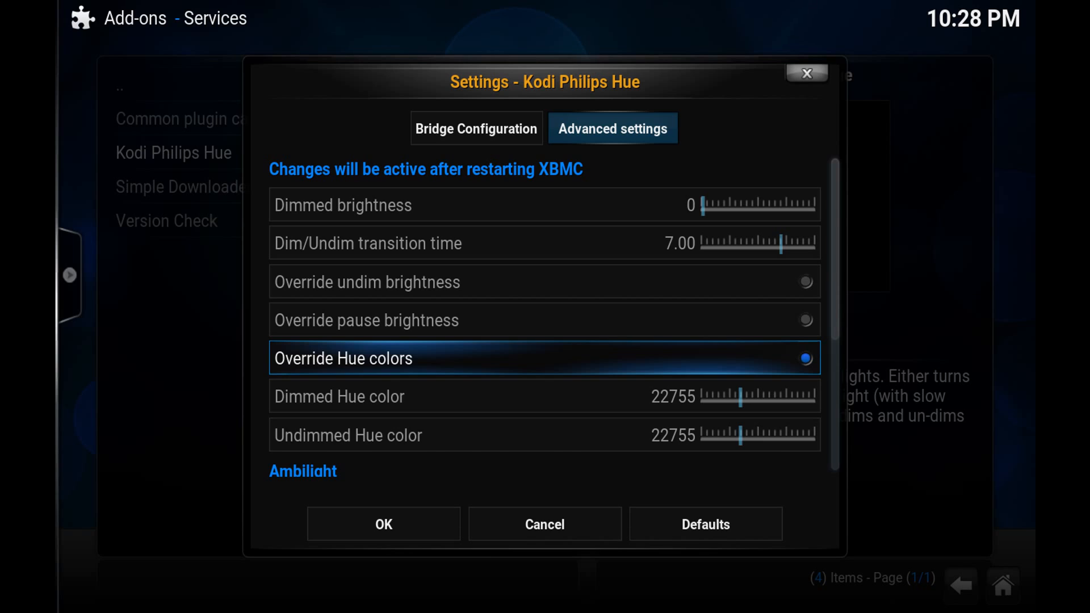
click(804, 358)
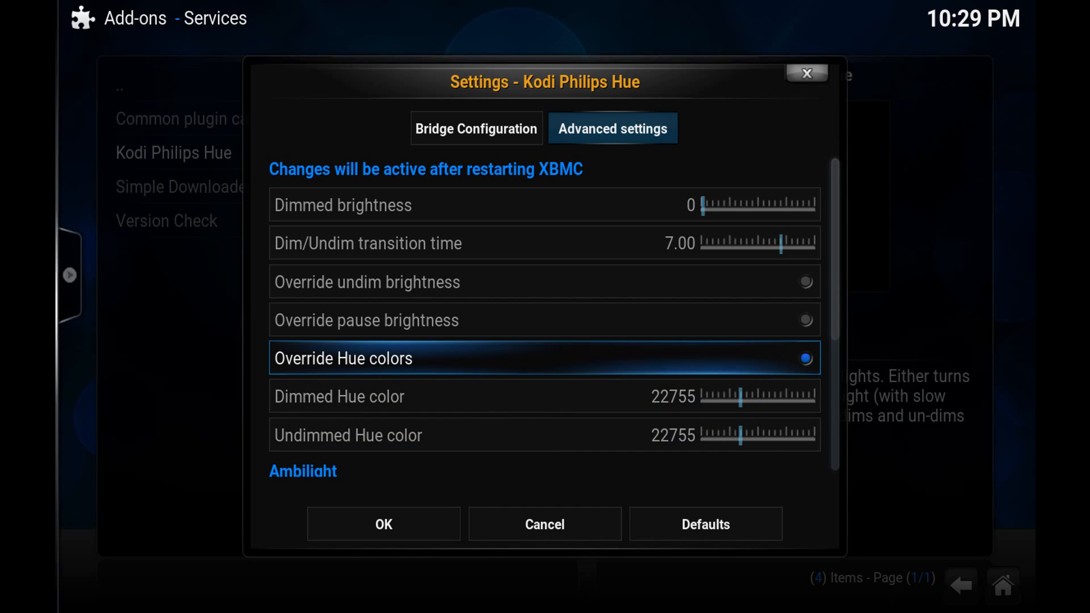
click(804, 358)
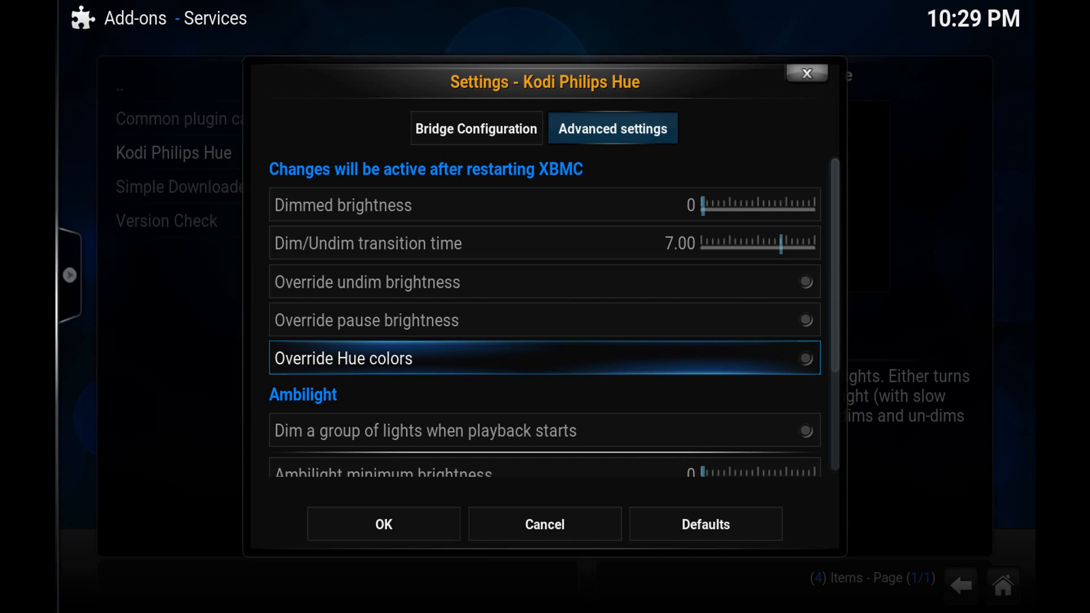
Step: Save the Hue add-on settings with OK and close the Add-on information dialog
scroll(down, 3)
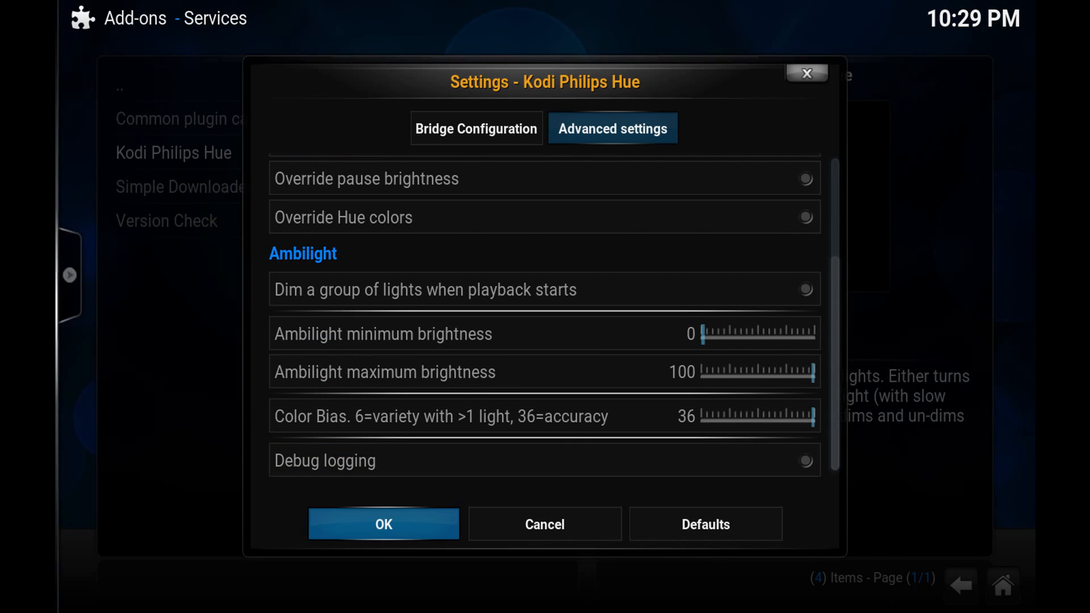
click(383, 524)
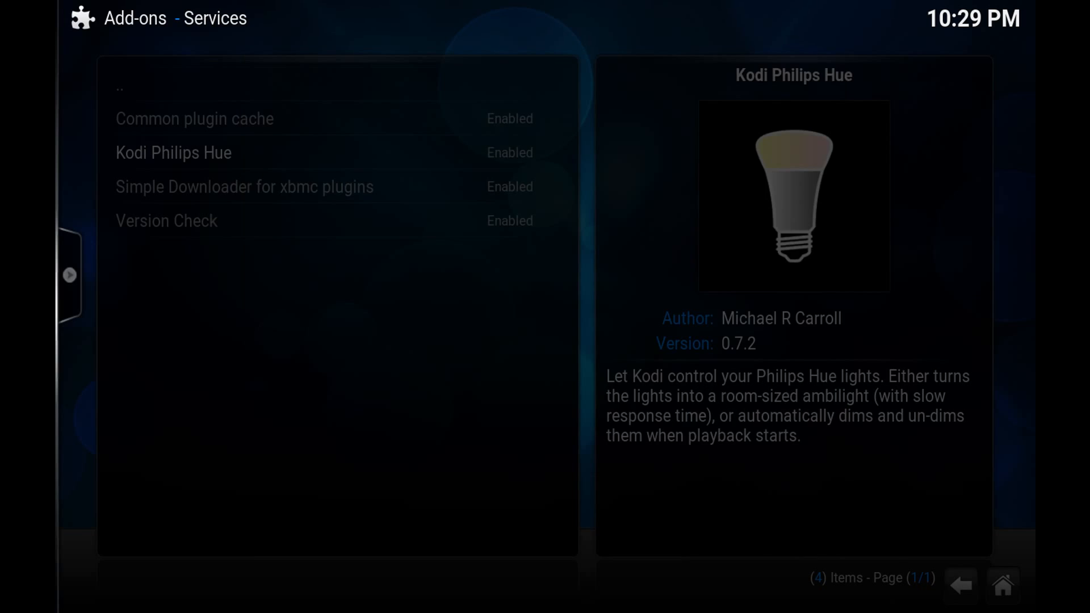
click(173, 152)
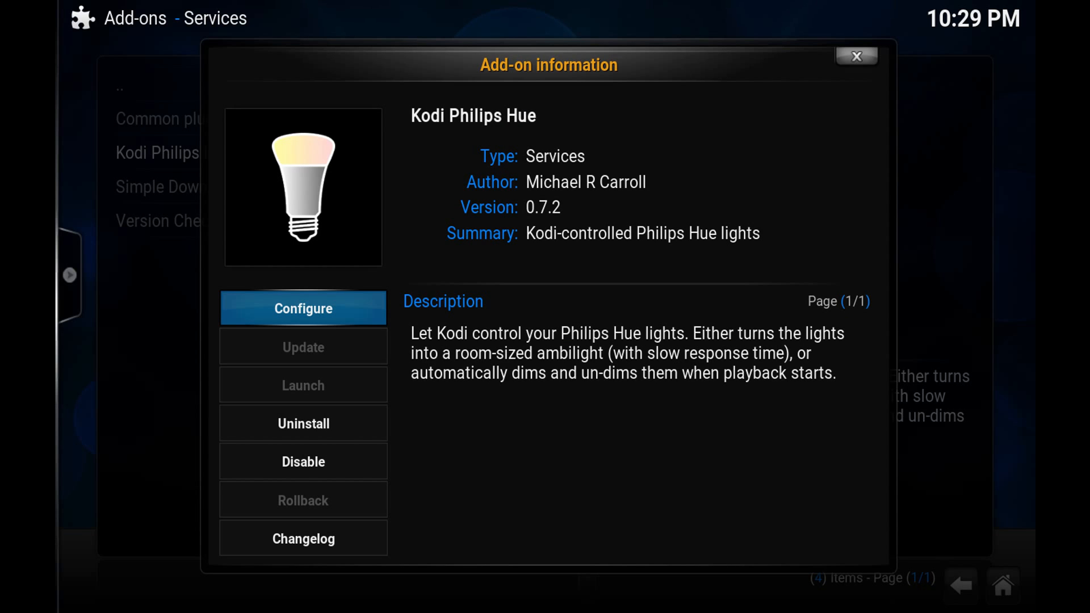
click(855, 56)
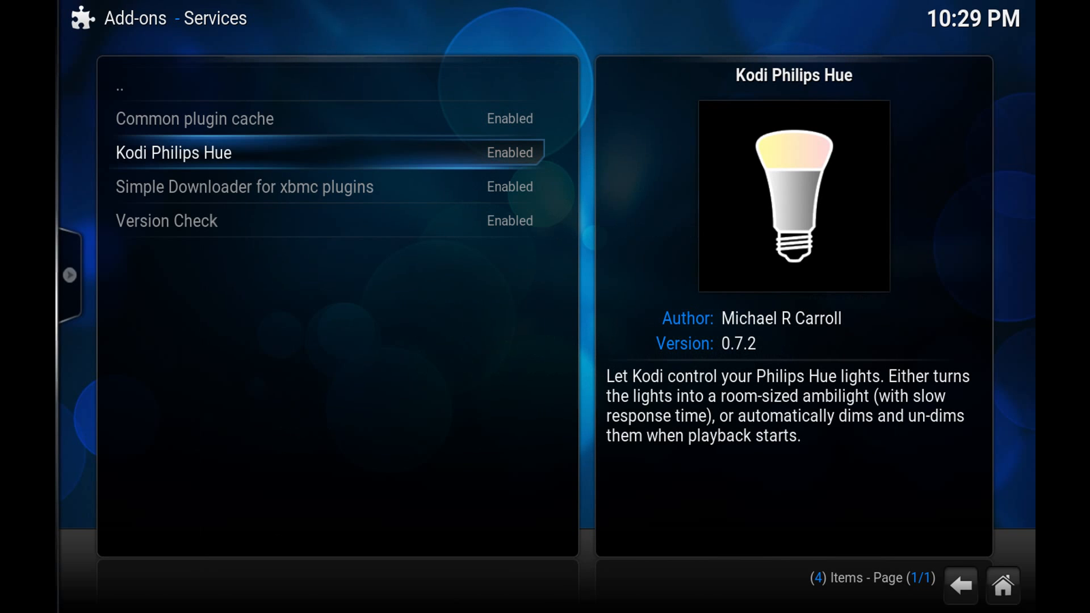